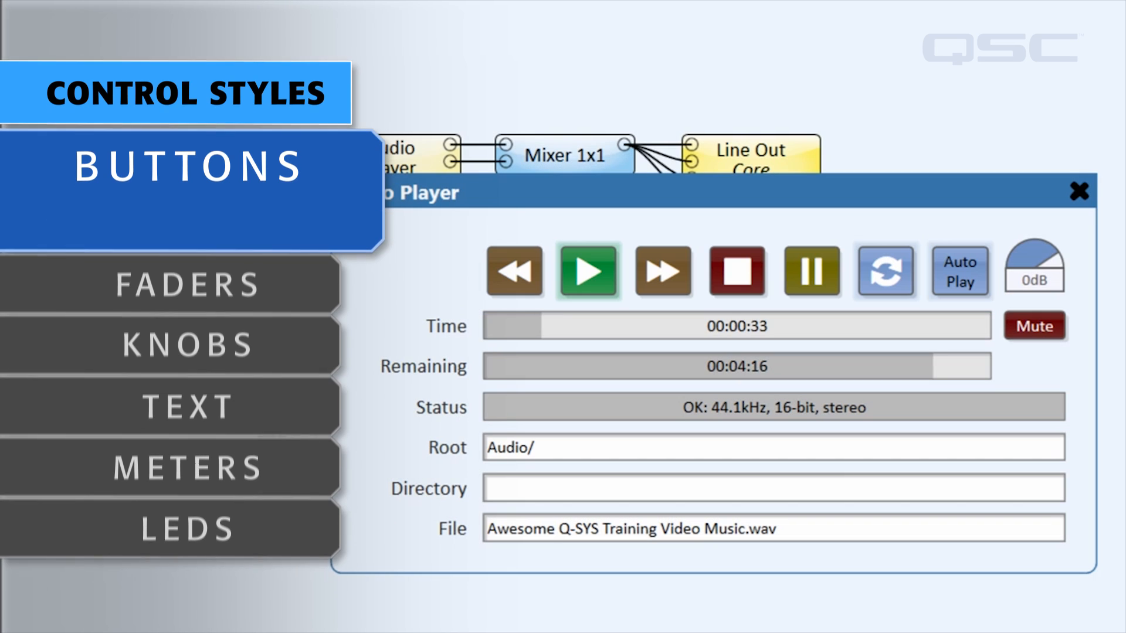
Lower the Audio Player gain to -24.0dB after skipping the track forward twice
{"action": "left_click", "coordinate": [186, 166]}
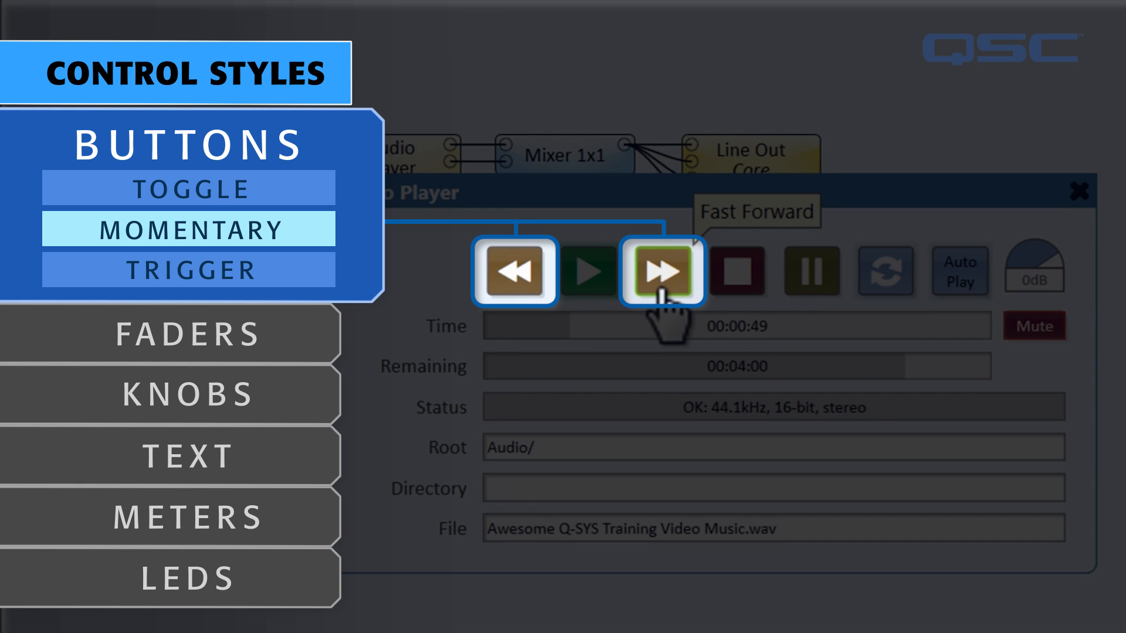
{"action": "left_click", "coordinate": [661, 271]}
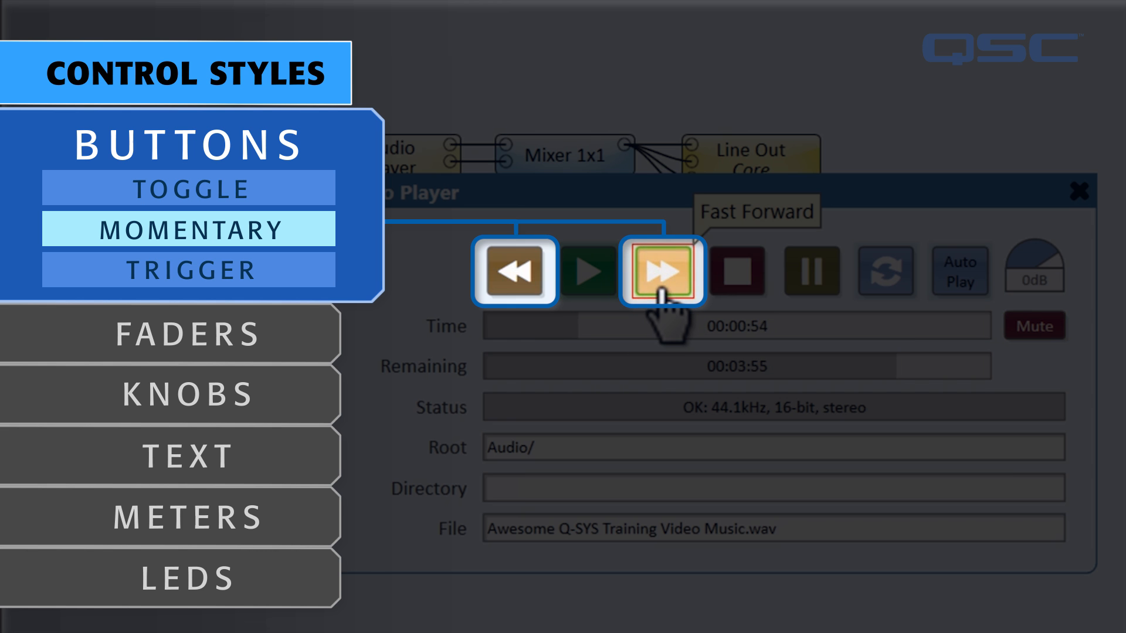
{"action": "left_click", "coordinate": [662, 271]}
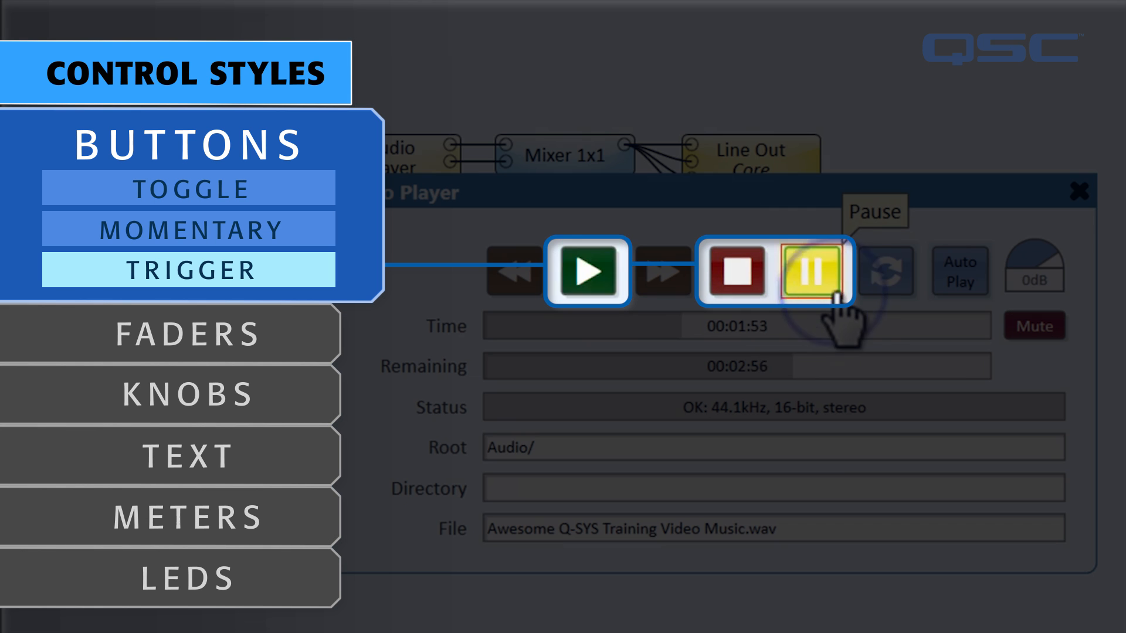
{"action": "mouse_move", "coordinate": [1045, 395]}
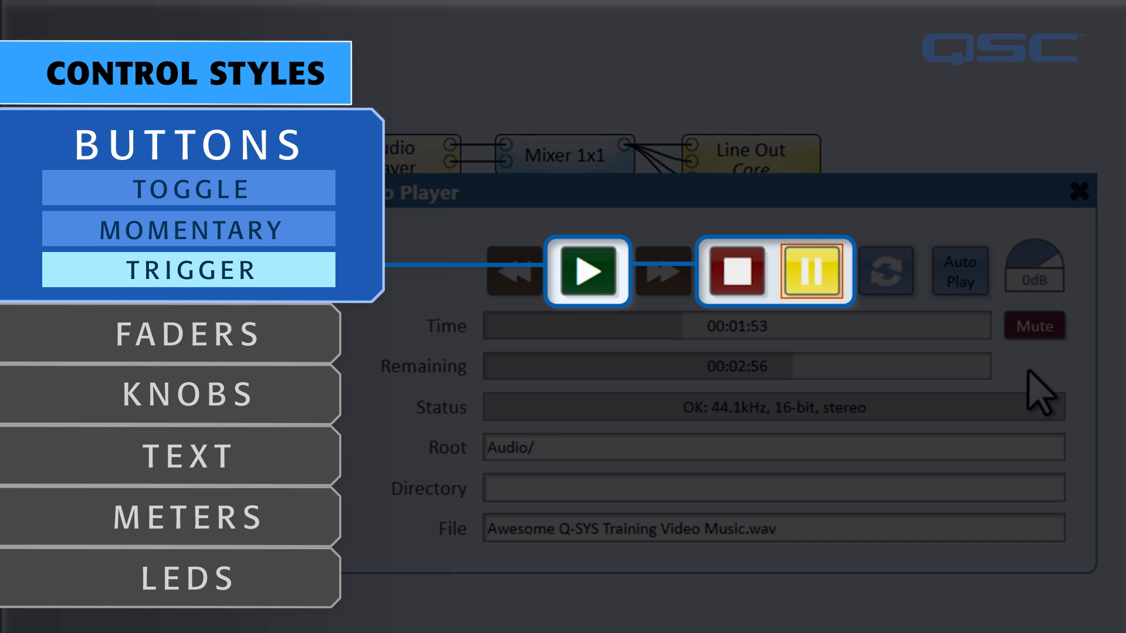
{"action": "mouse_move", "coordinate": [1034, 391]}
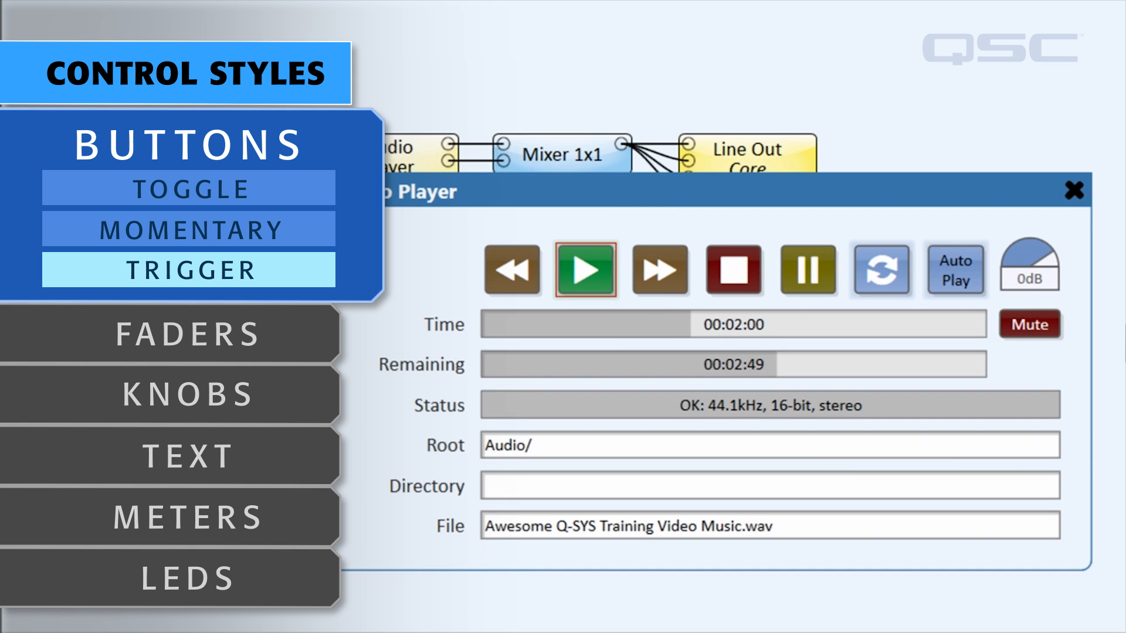
{"action": "left_click", "coordinate": [187, 148]}
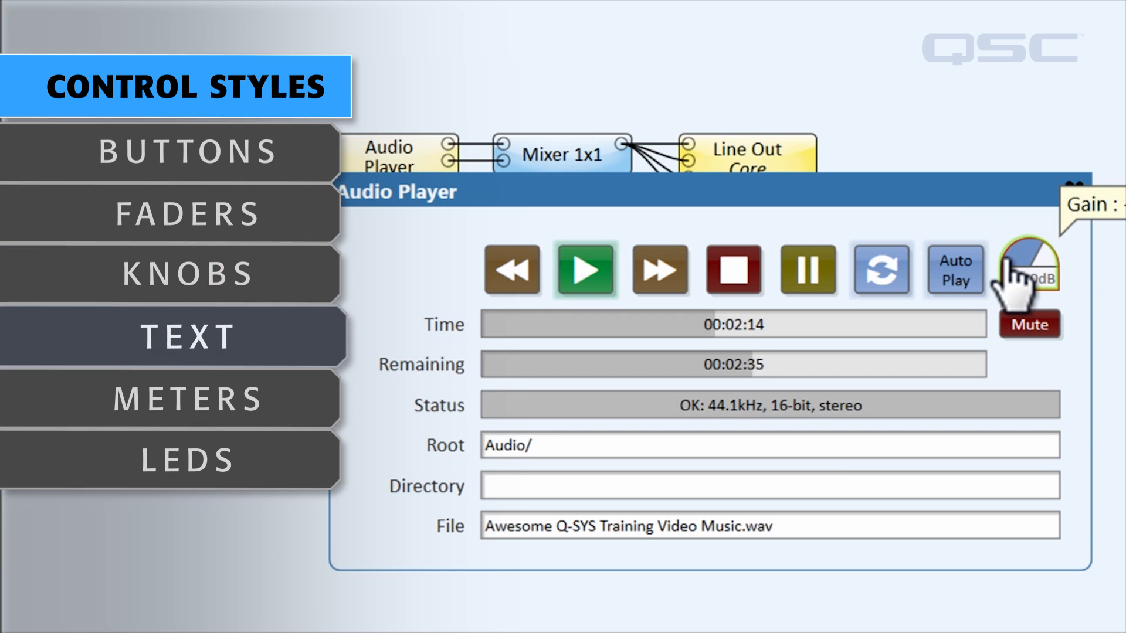
Enter 'Audio' in the Mixer's Output 1 Label field
{"action": "left_click", "coordinate": [185, 331]}
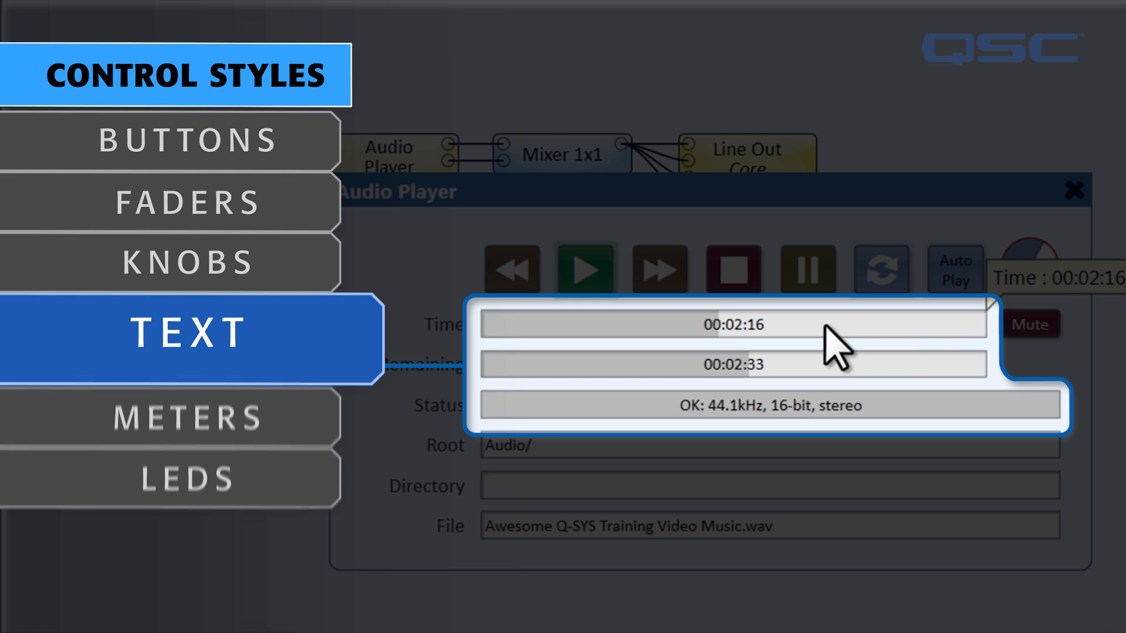
{"action": "left_click", "coordinate": [186, 330]}
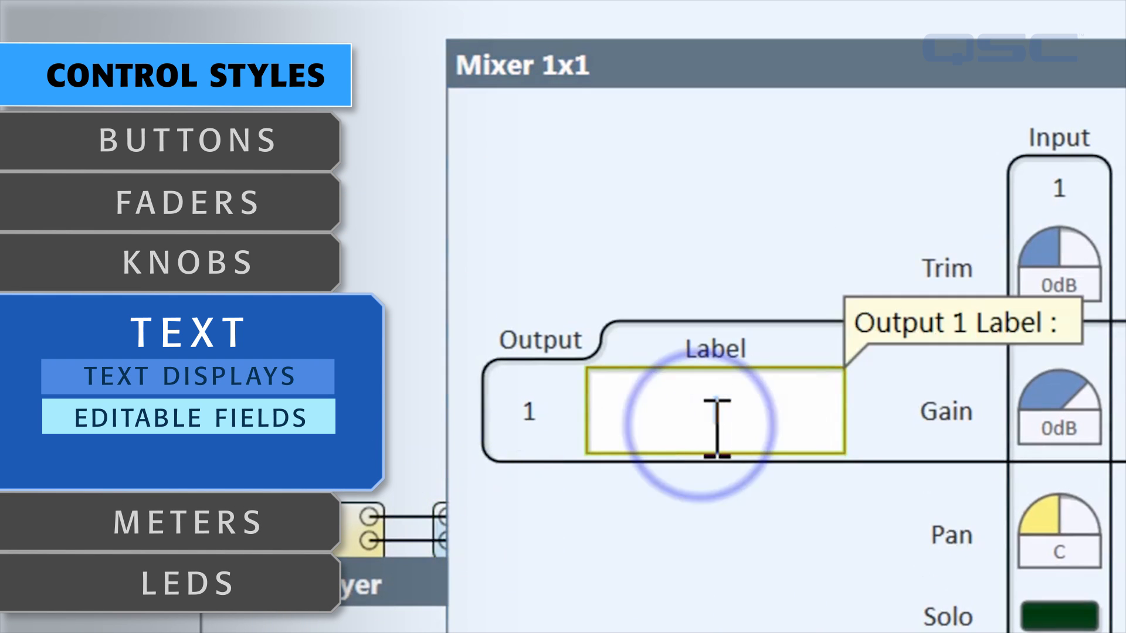
{"action": "type", "text": "Audio/"}
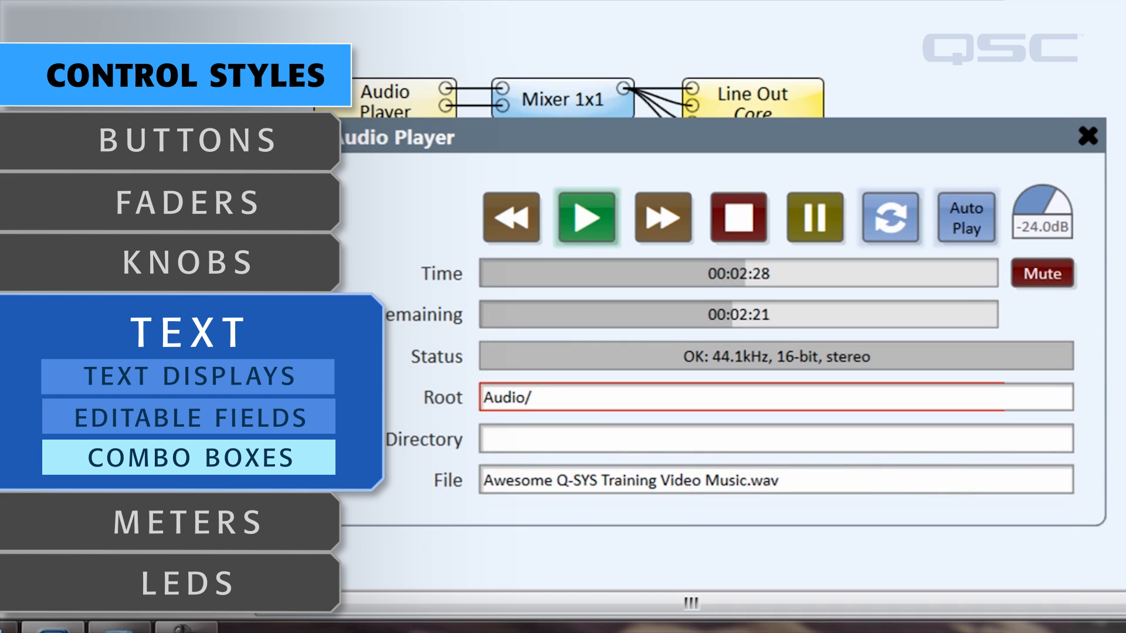
{"action": "left_click", "coordinate": [186, 522]}
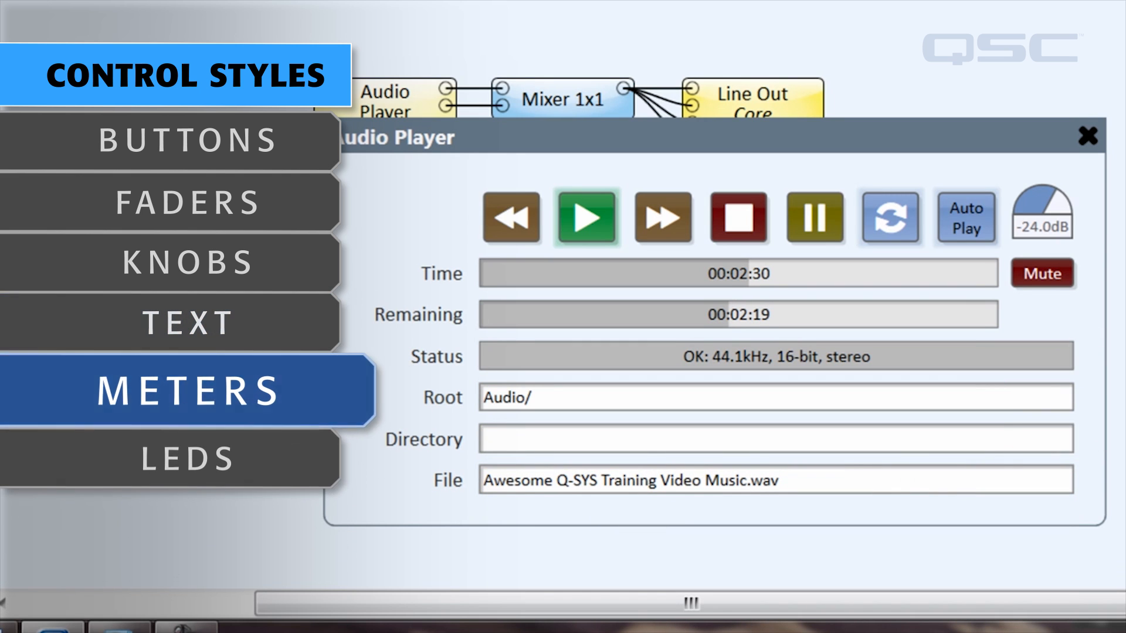
{"action": "left_click", "coordinate": [183, 464]}
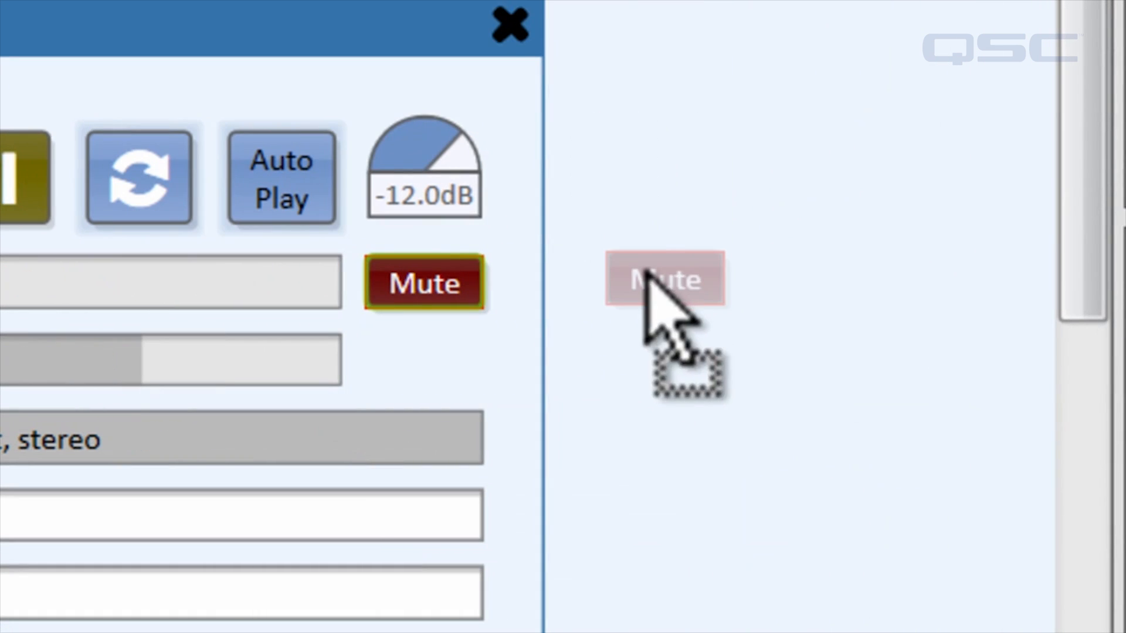
Place the Mute copy on the schematic and toggle it on and off in Emulation Mode
{"action": "left_click", "coordinate": [662, 279]}
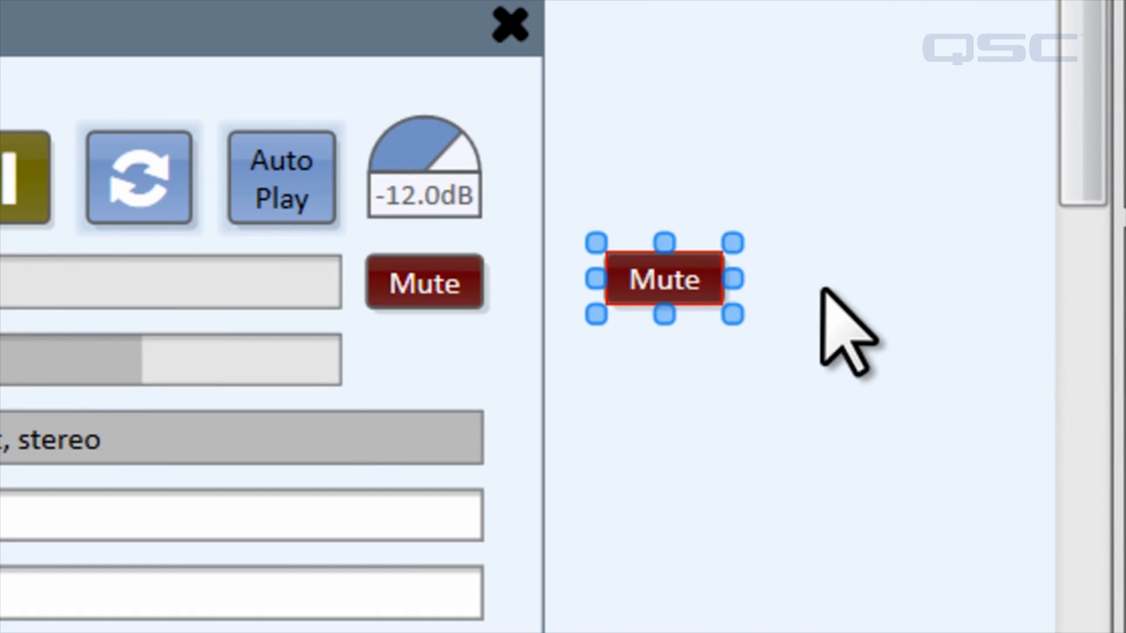
{"action": "key", "text": "F6"}
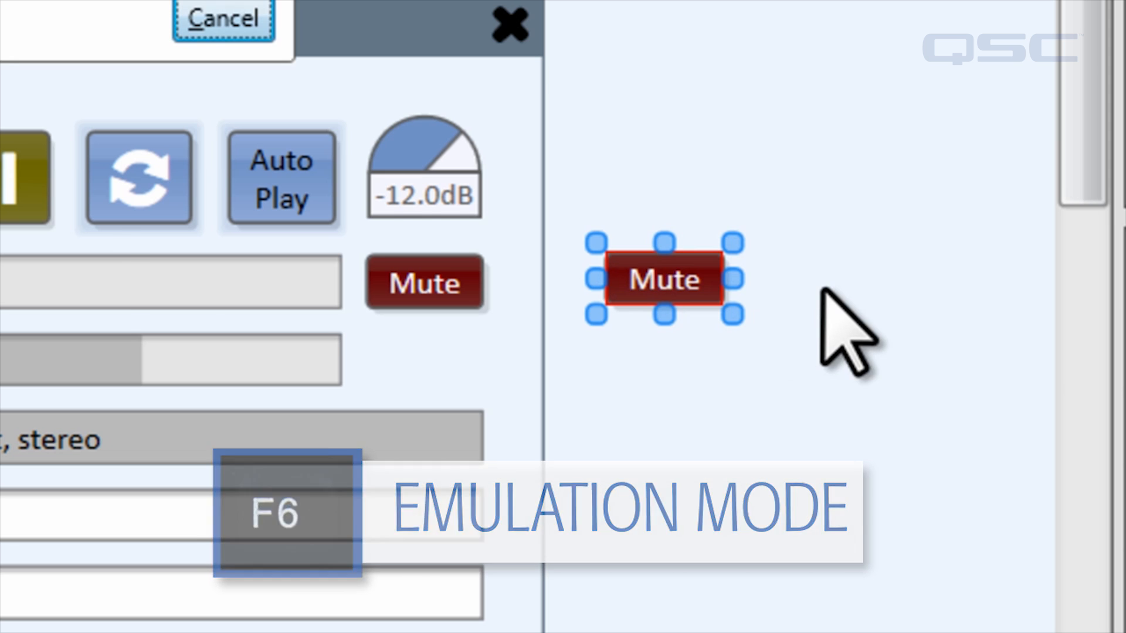
{"action": "left_click", "coordinate": [664, 379]}
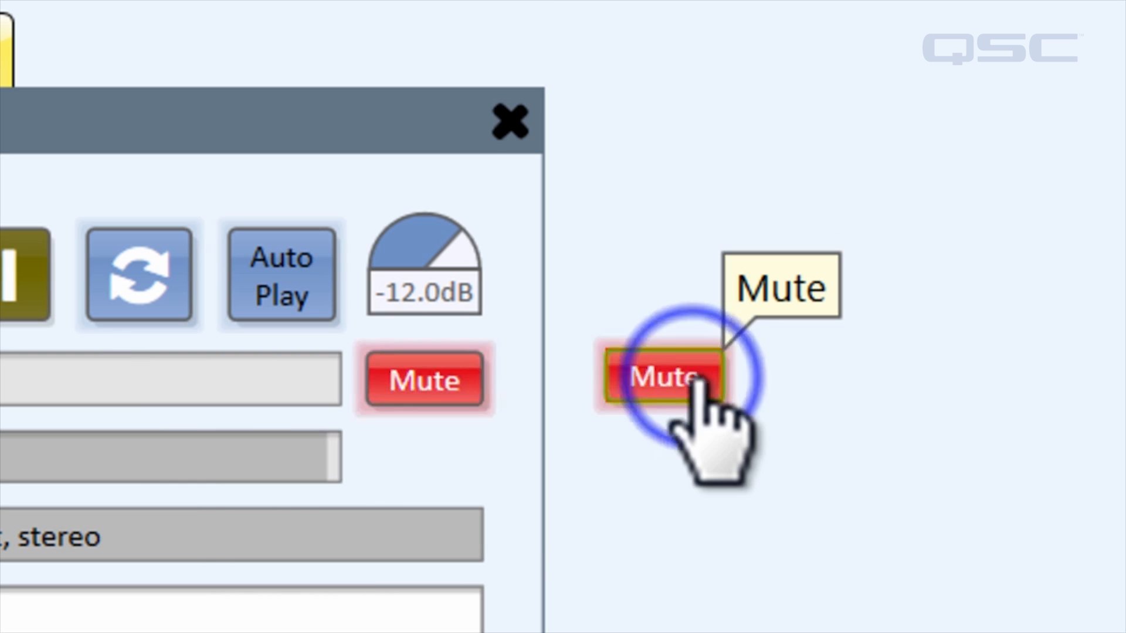
{"action": "left_click", "coordinate": [656, 379]}
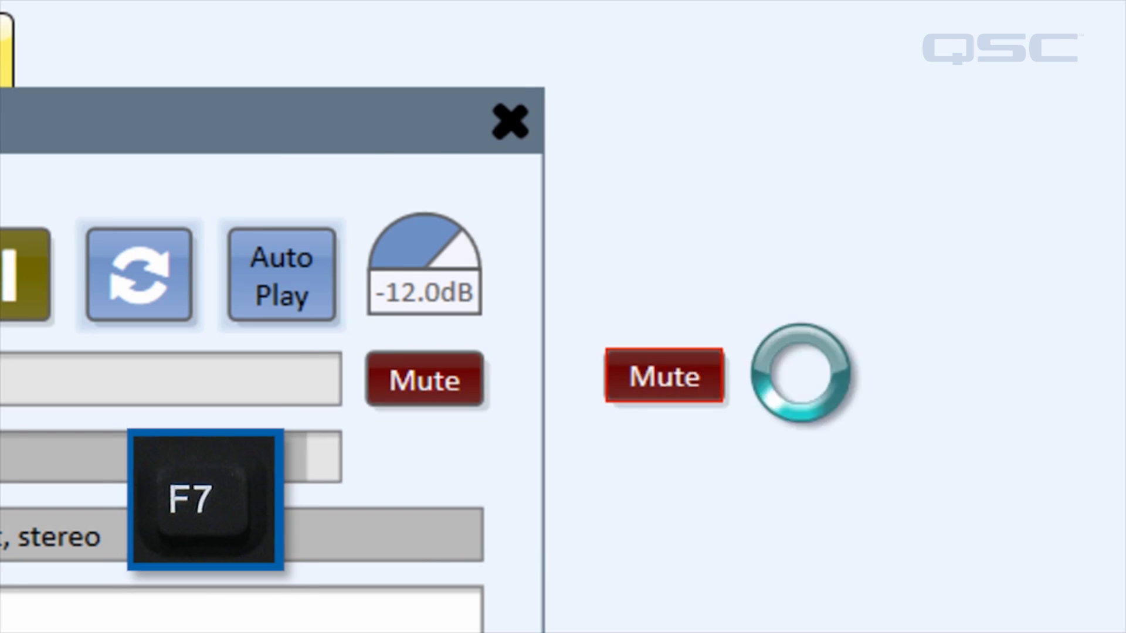
{"action": "left_click", "coordinate": [664, 377]}
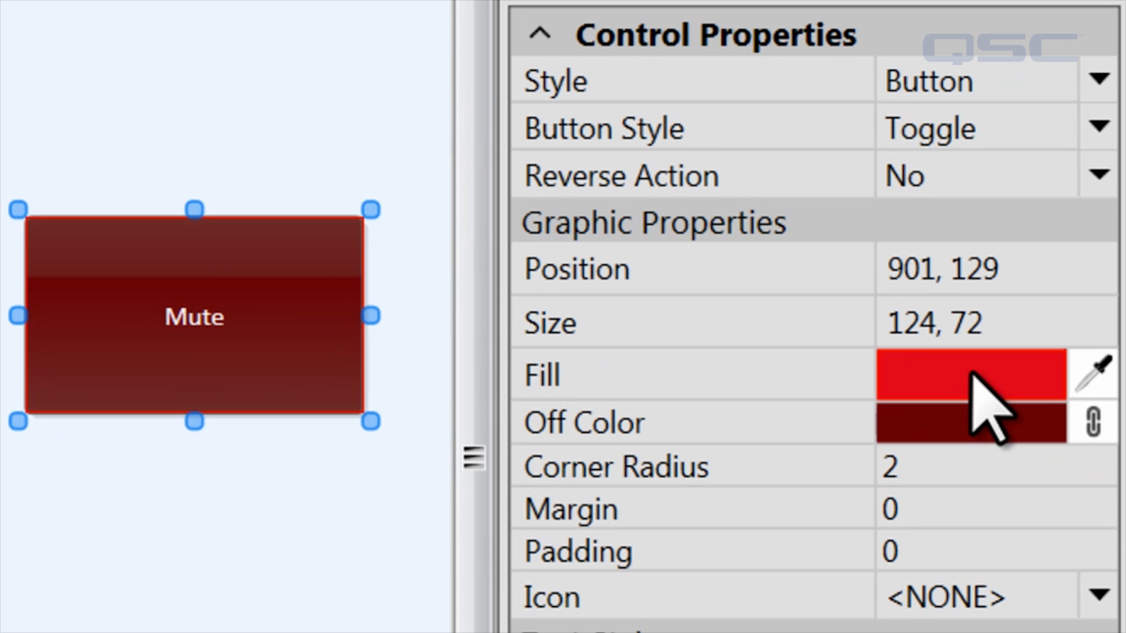
Set the Mute button's fill colour to Cyan 10
{"action": "left_click", "coordinate": [968, 374]}
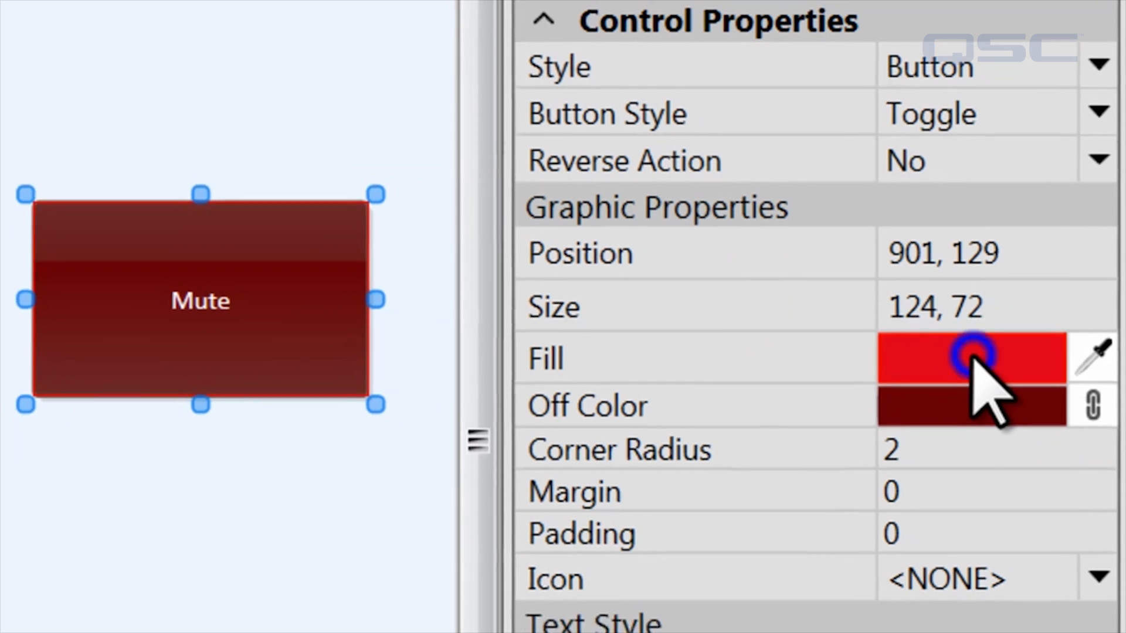
{"action": "left_click", "coordinate": [970, 357]}
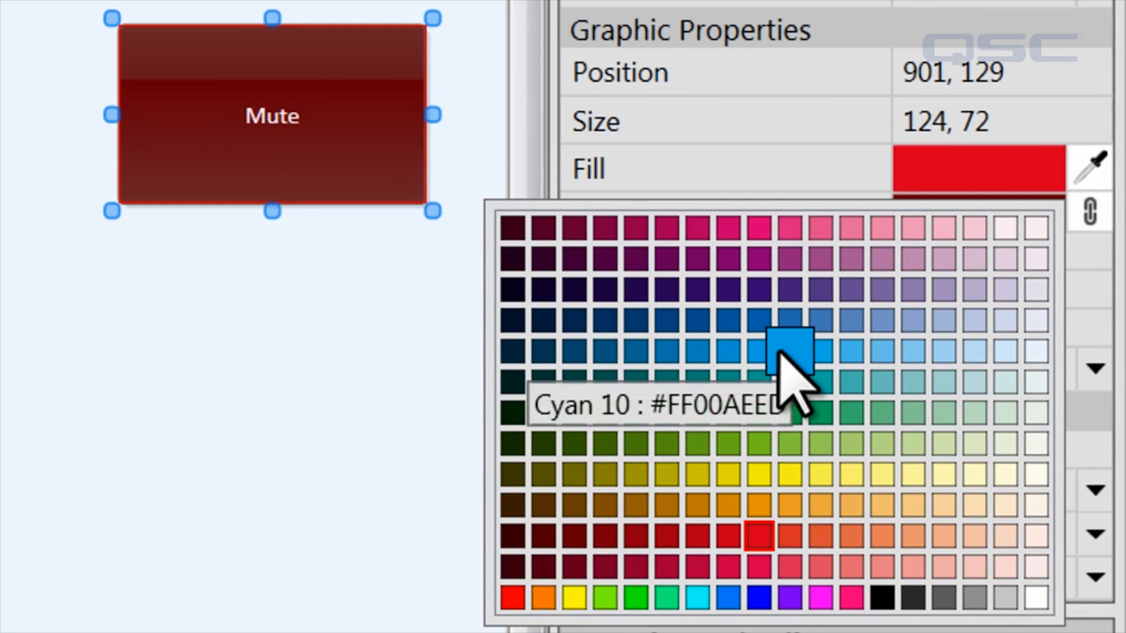
{"action": "left_click", "coordinate": [788, 352]}
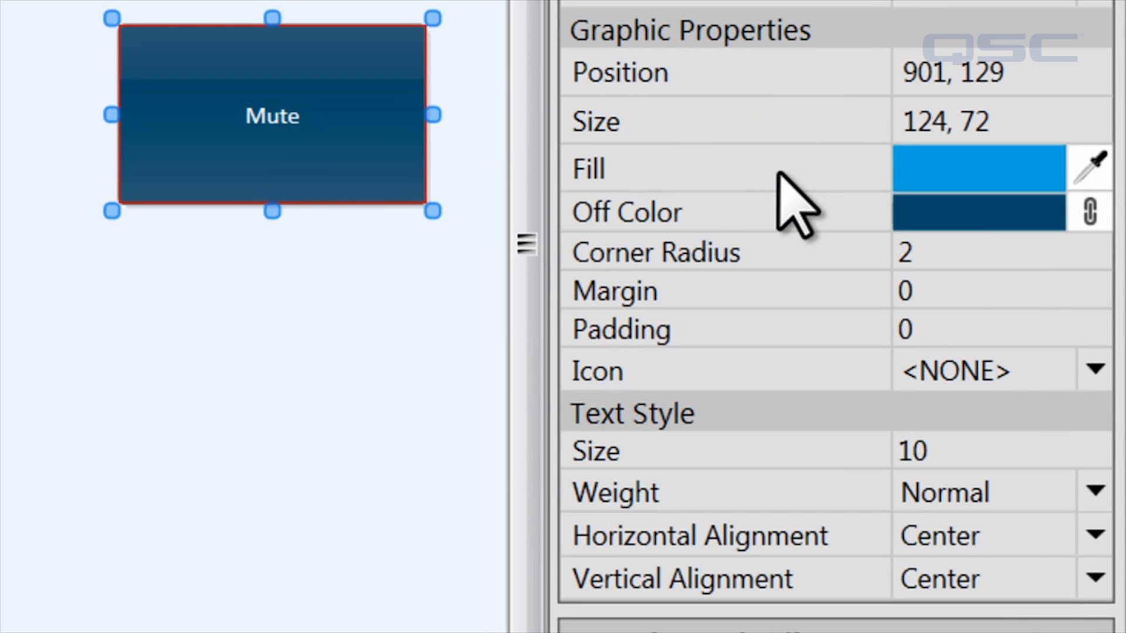
Unlink the off colour and set it to yellow, then adjust the margin to 10
{"action": "left_click", "coordinate": [976, 210]}
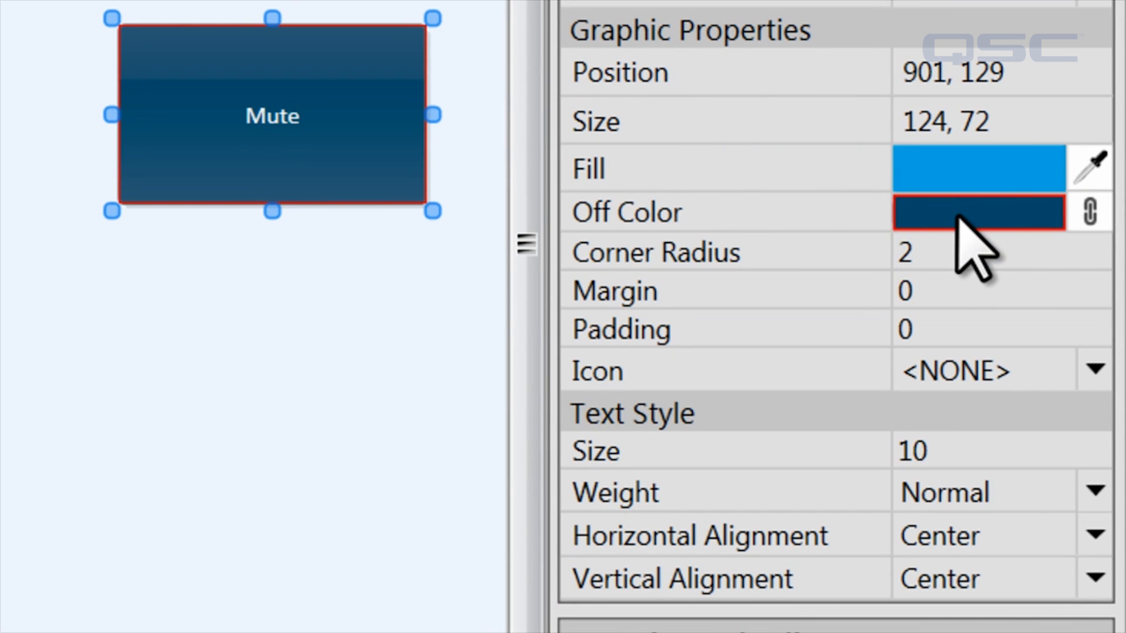
{"action": "mouse_move", "coordinate": [1049, 254]}
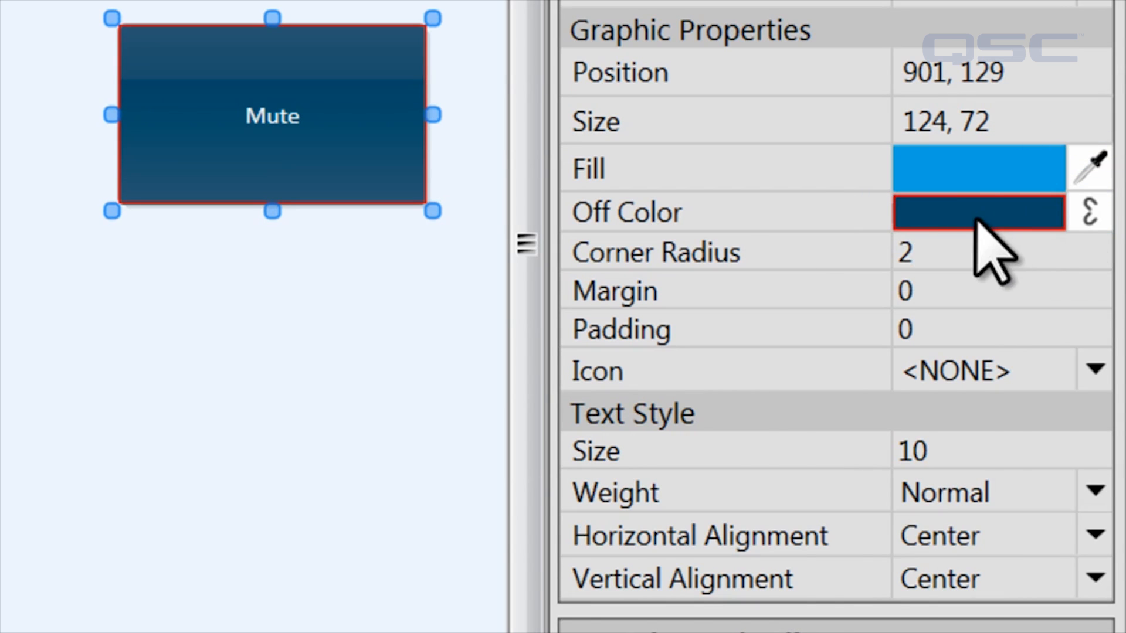
{"action": "left_click", "coordinate": [977, 212]}
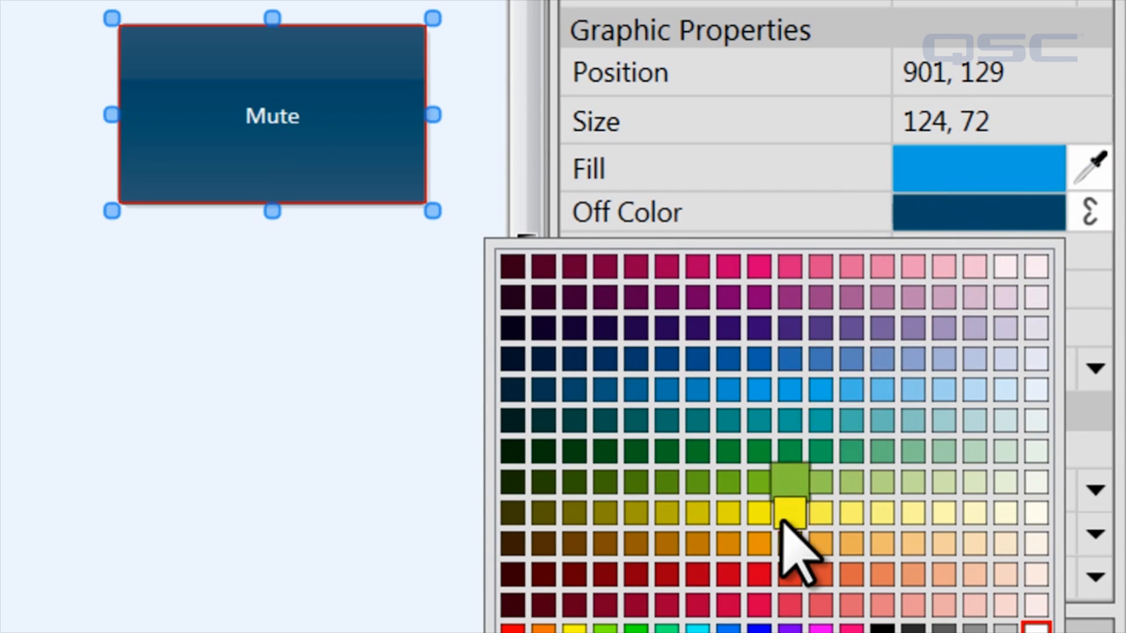
{"action": "left_click", "coordinate": [788, 510]}
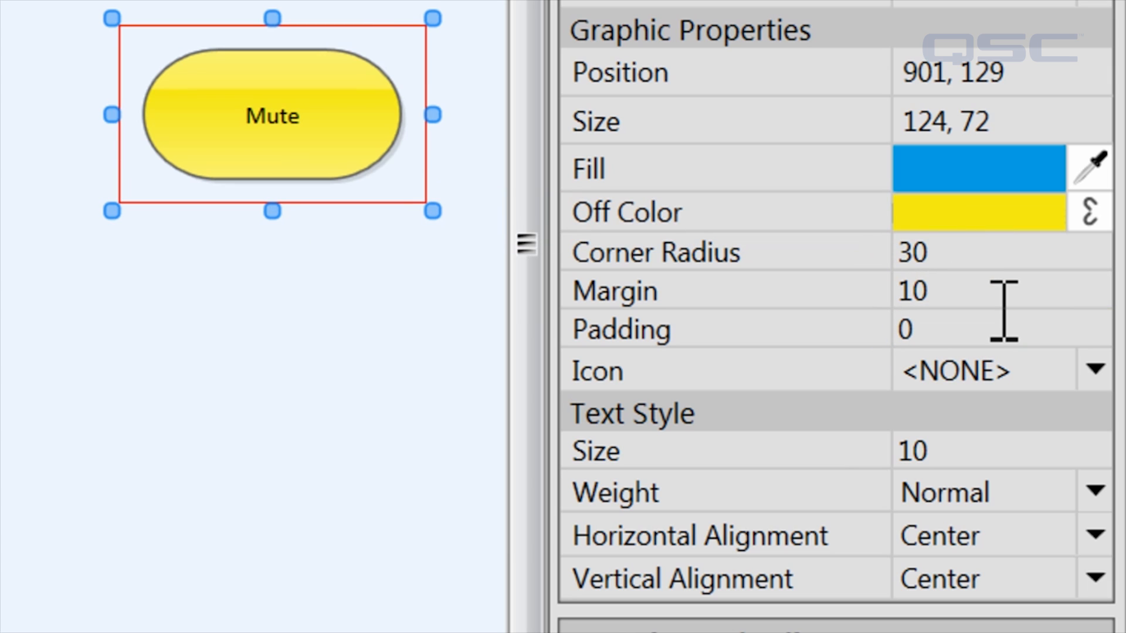
{"action": "left_click", "coordinate": [926, 291]}
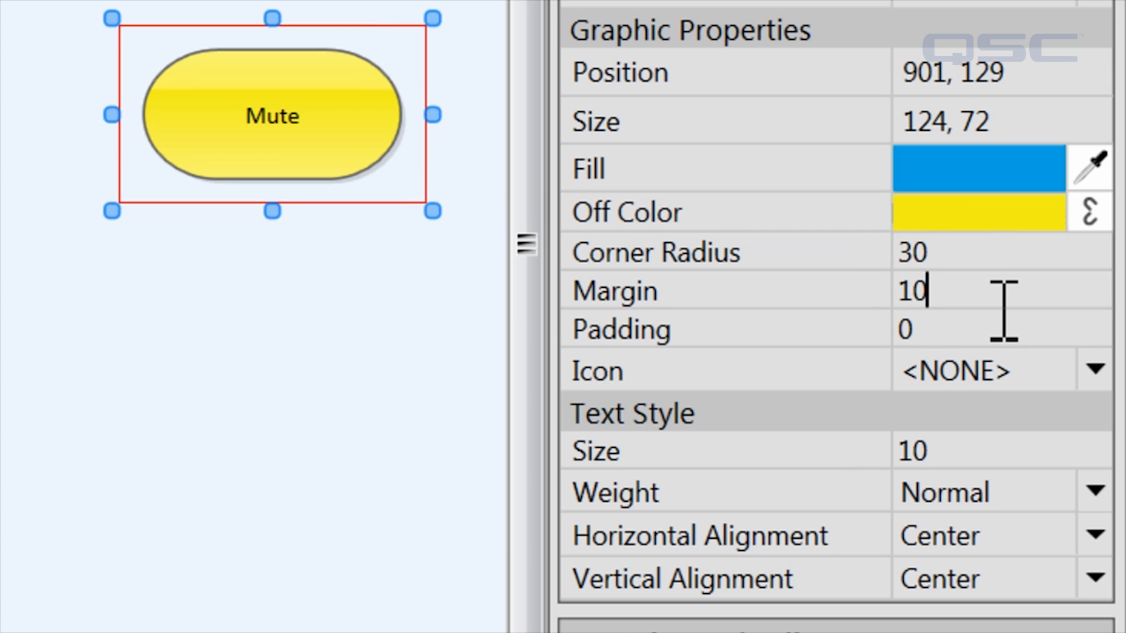
Try a padding of 25 on the Mute button, restore it to 0, and start editing its label
{"action": "left_click", "coordinate": [905, 329]}
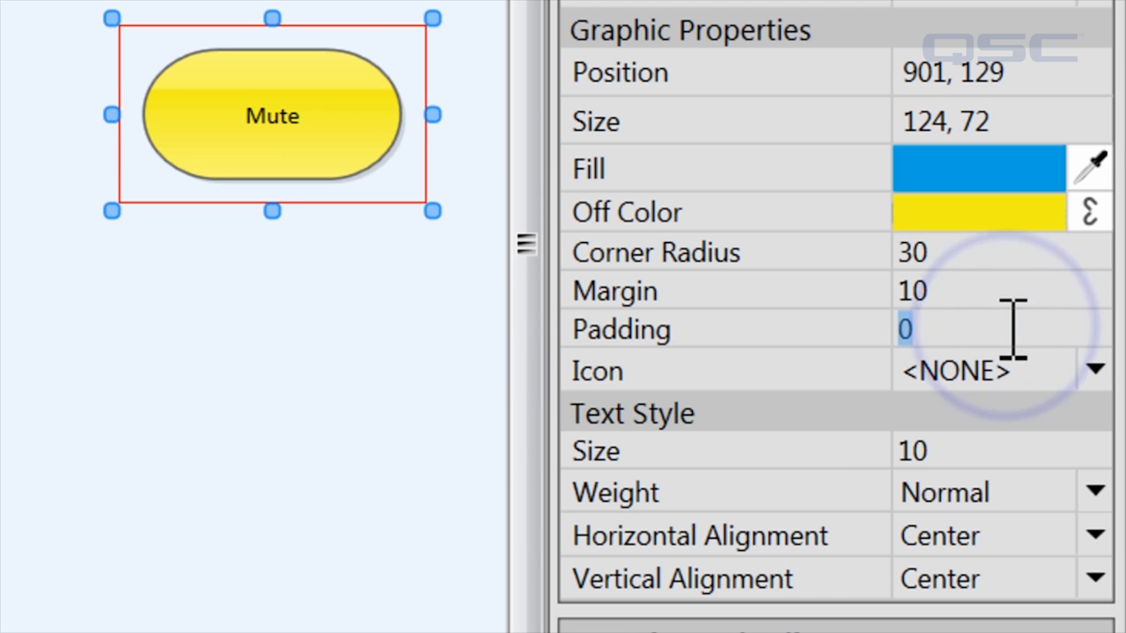
{"action": "type", "text": "25"}
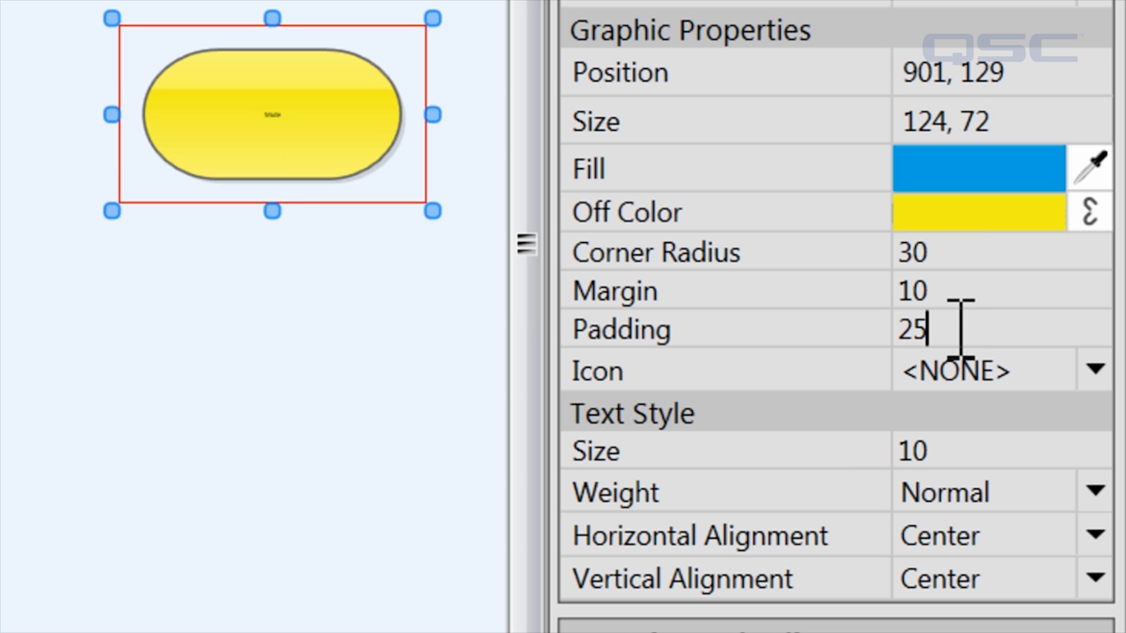
{"action": "type", "text": "0"}
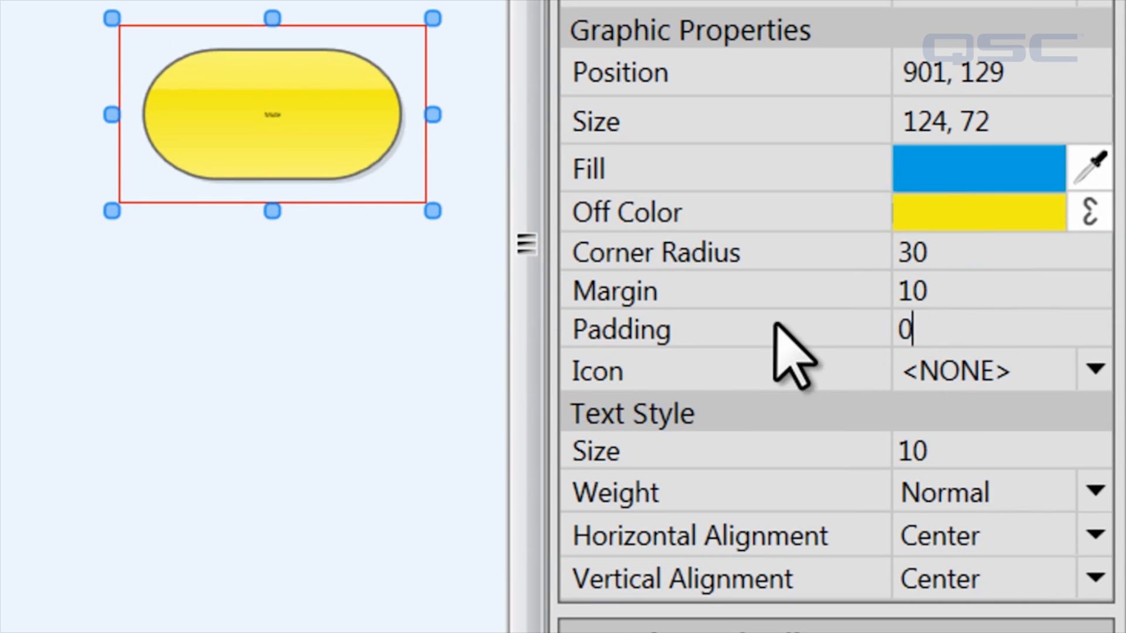
{"action": "double_click", "coordinate": [274, 115]}
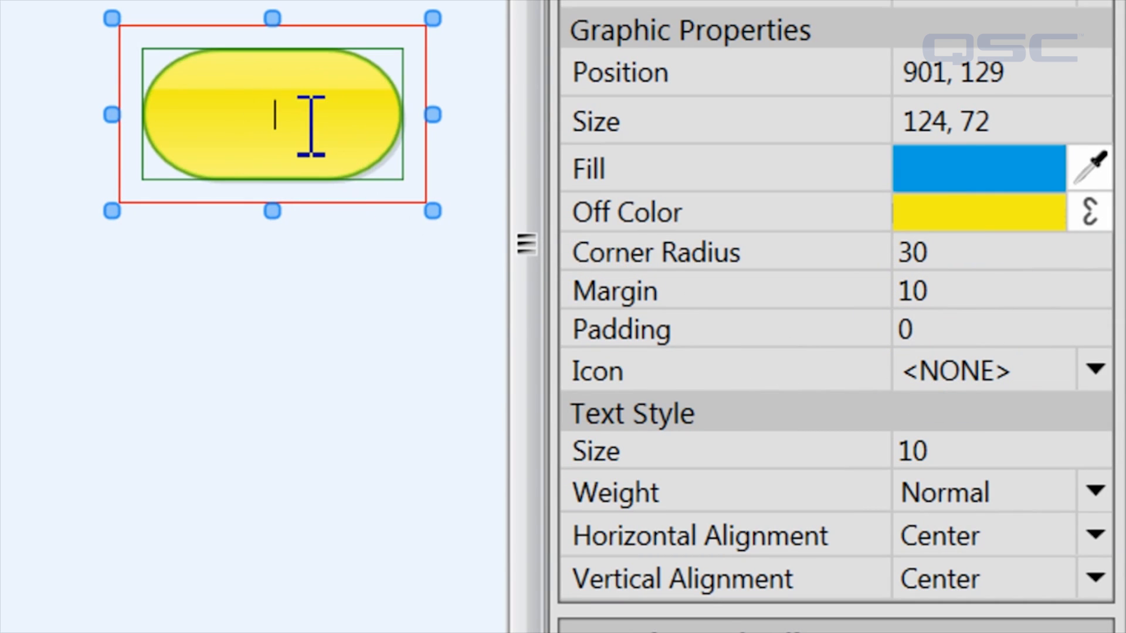
Give the Mute button the x-circle icon from the icon list
{"action": "left_click", "coordinate": [1091, 369]}
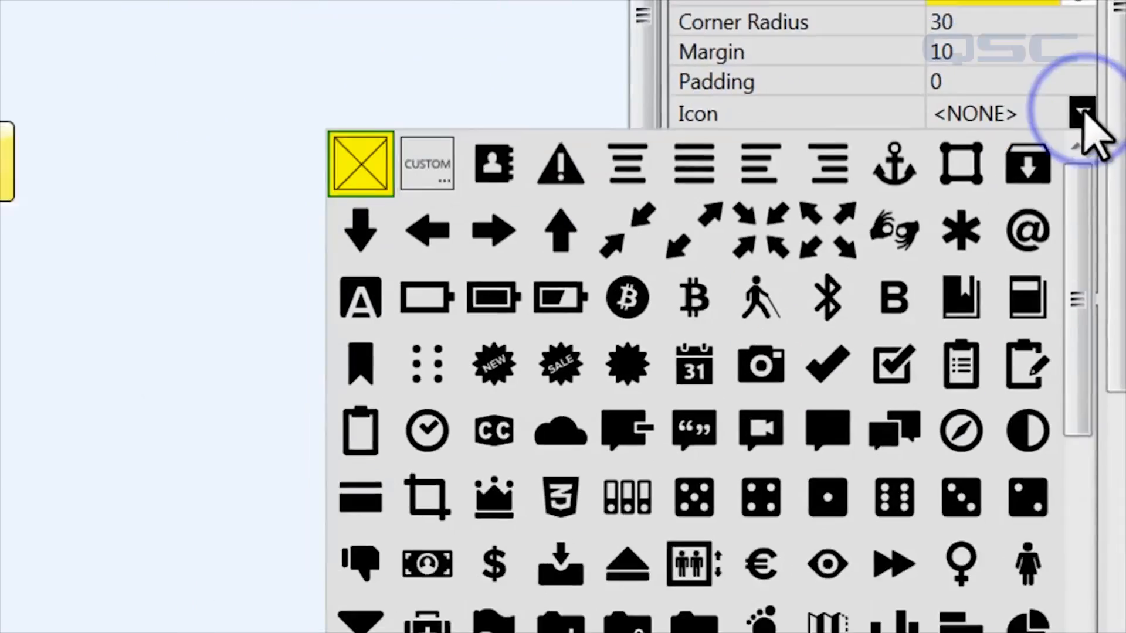
{"action": "scroll", "scroll_direction": "down", "scroll_amount": 3}
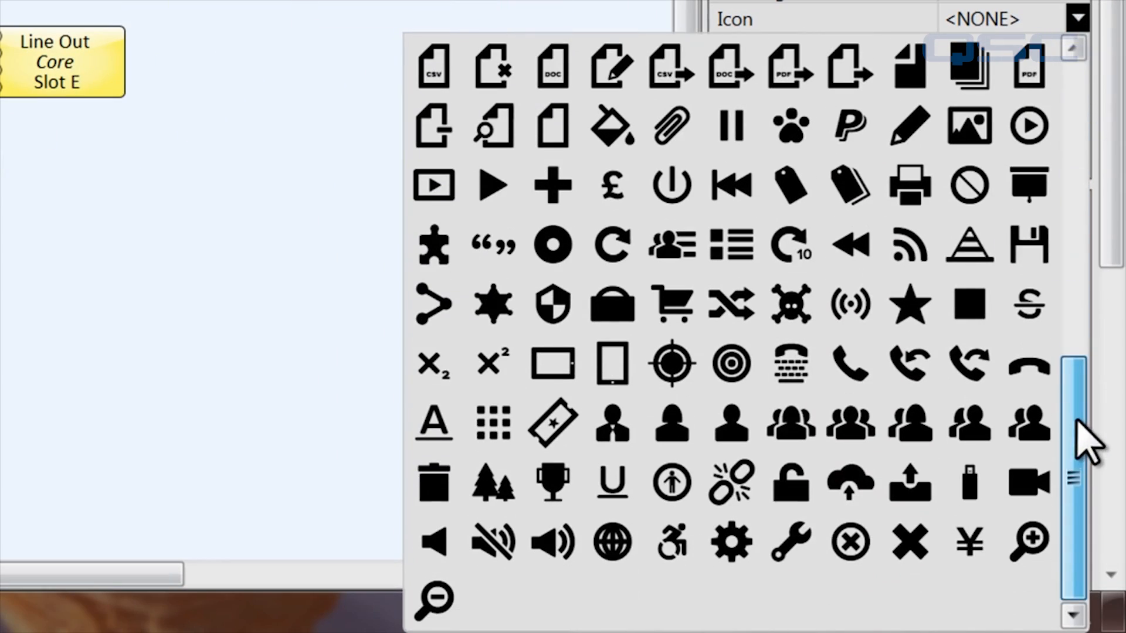
{"action": "left_click", "coordinate": [849, 542]}
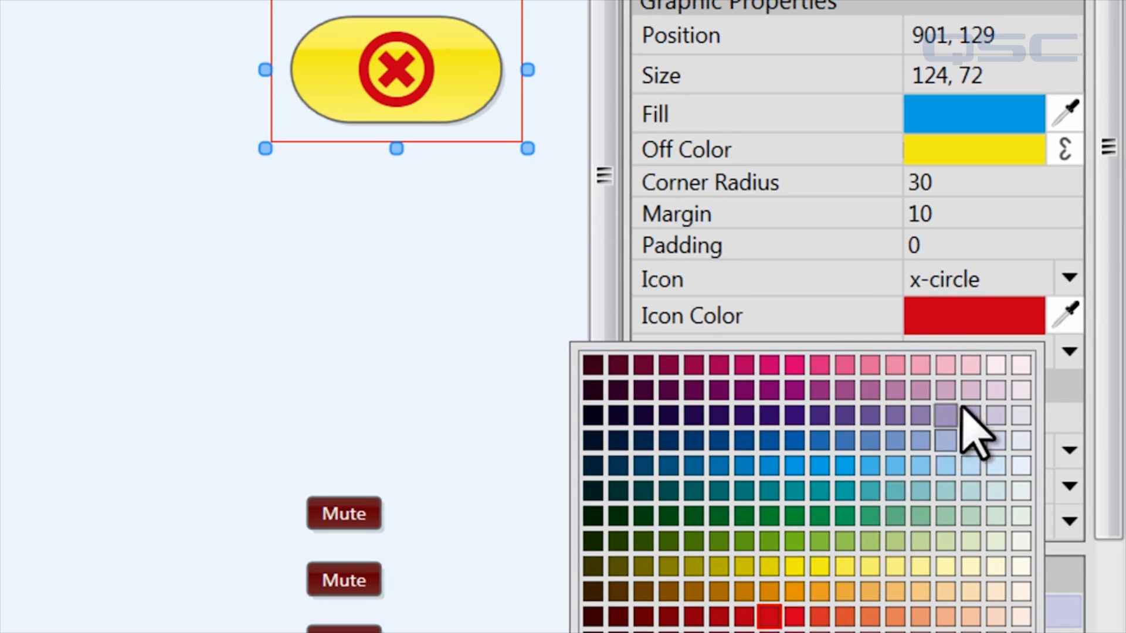
Check the icon alignment options and reopen the icon choices for a custom icon
{"action": "left_click", "coordinate": [1069, 353]}
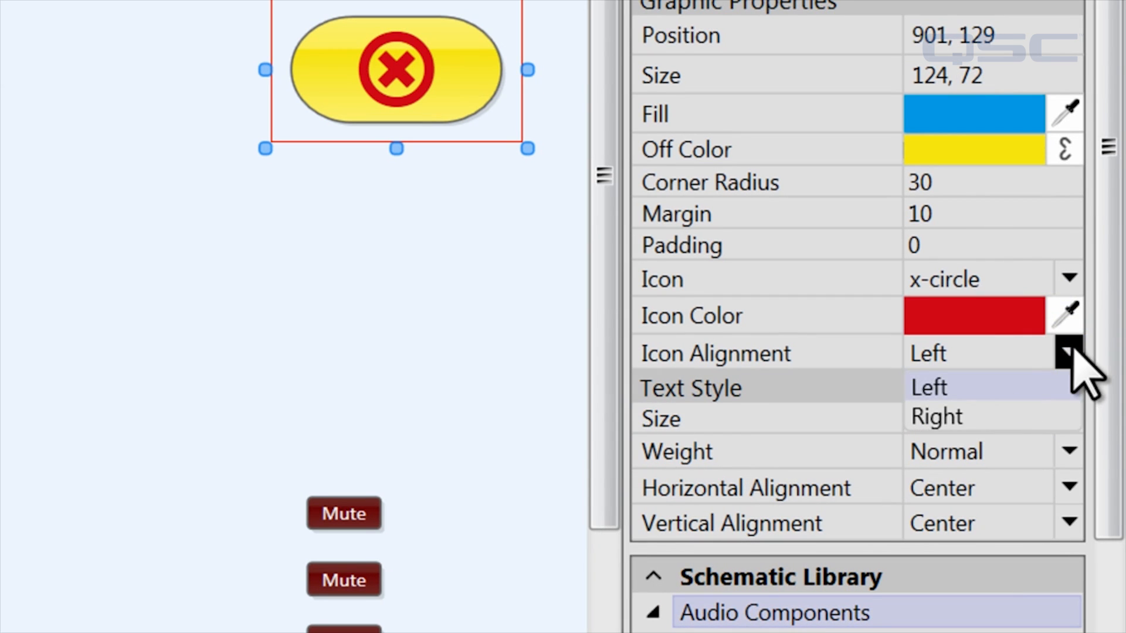
{"action": "left_click", "coordinate": [1069, 280]}
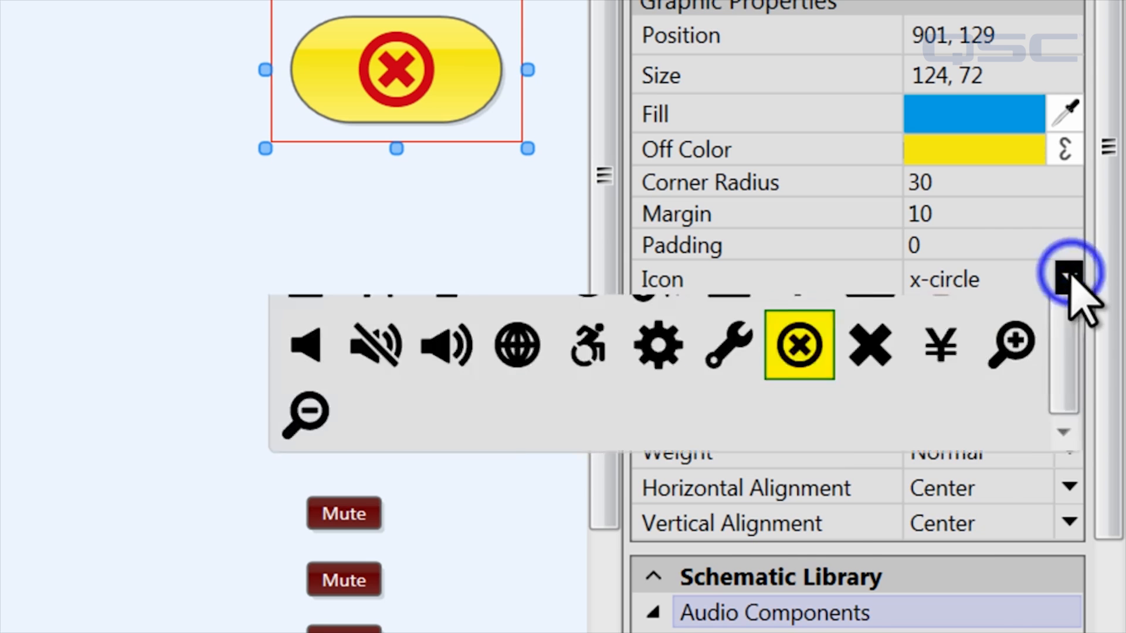
{"action": "left_click", "coordinate": [1069, 279]}
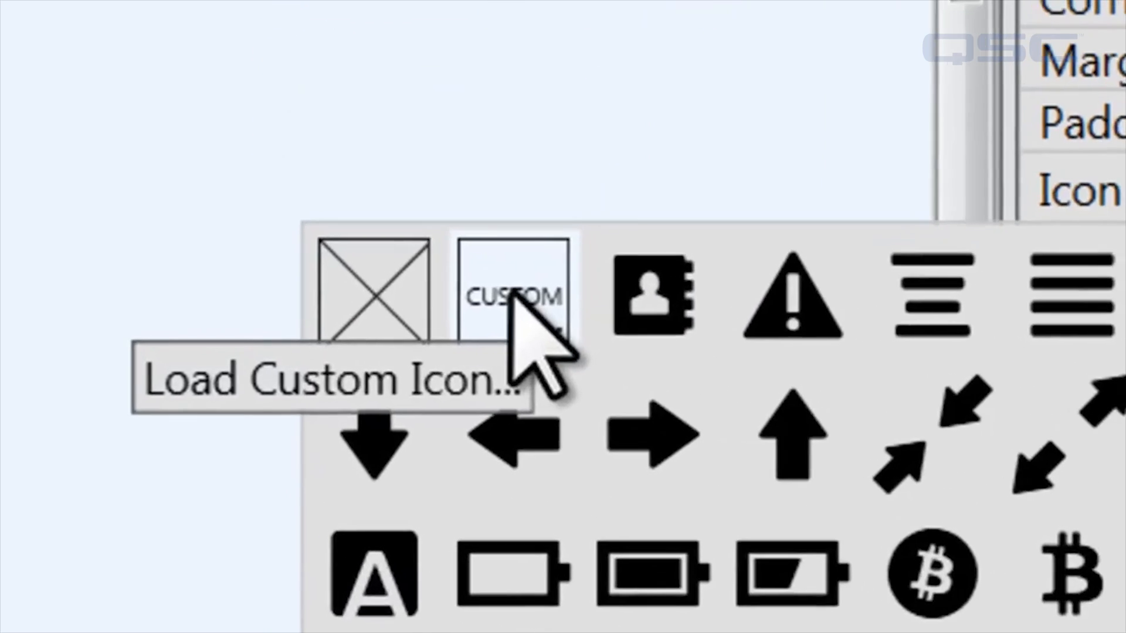
Load the custom QSC logo image as the Mute button's icon
{"action": "left_click", "coordinate": [510, 294]}
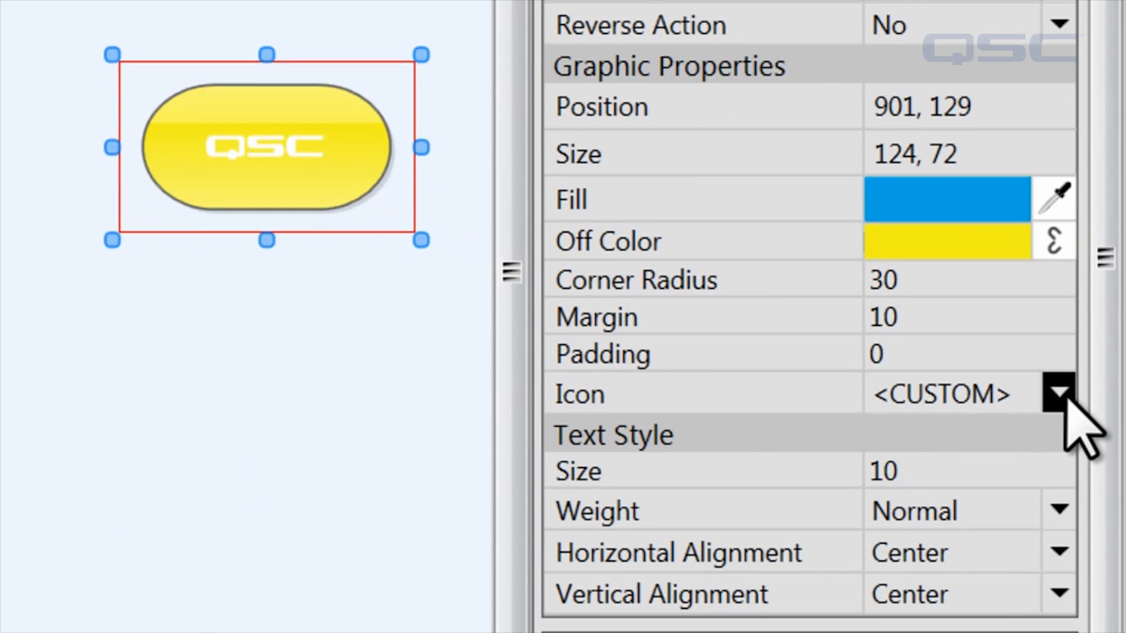
{"action": "left_click", "coordinate": [1057, 393]}
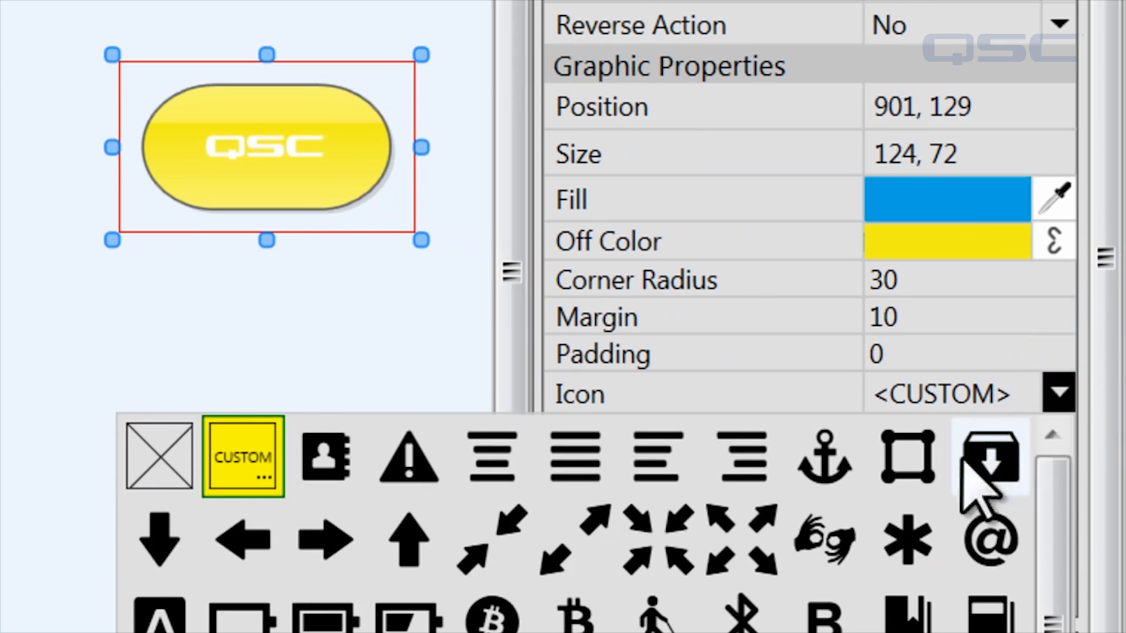
Remove the icon and label the button 'MY MUTE'
{"action": "left_click", "coordinate": [160, 456]}
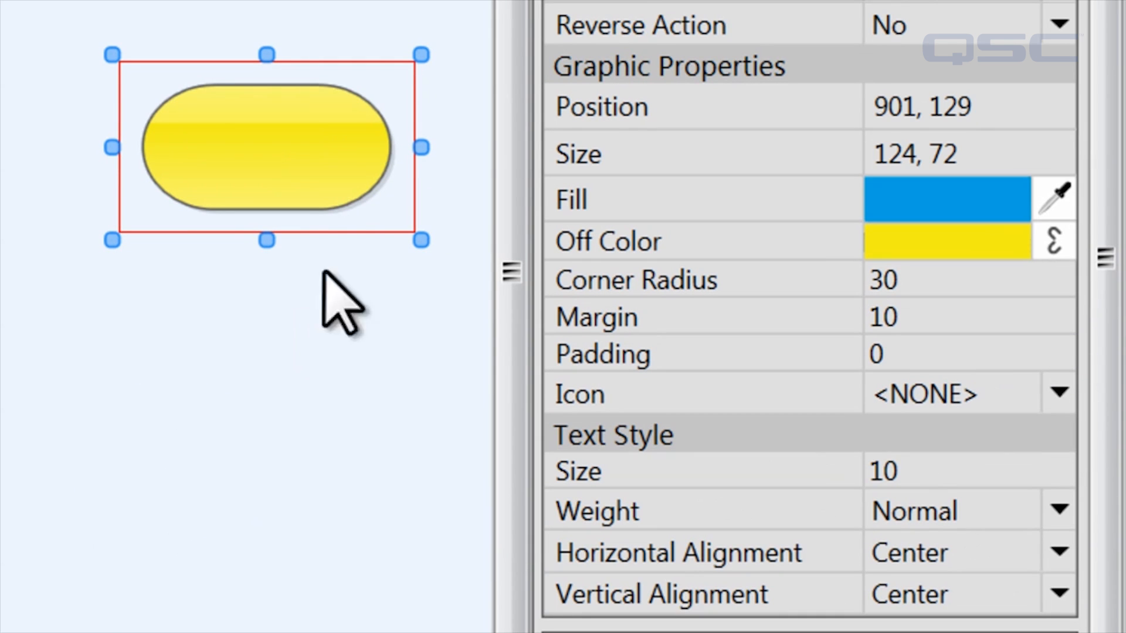
{"action": "type", "text": "MY MUTE"}
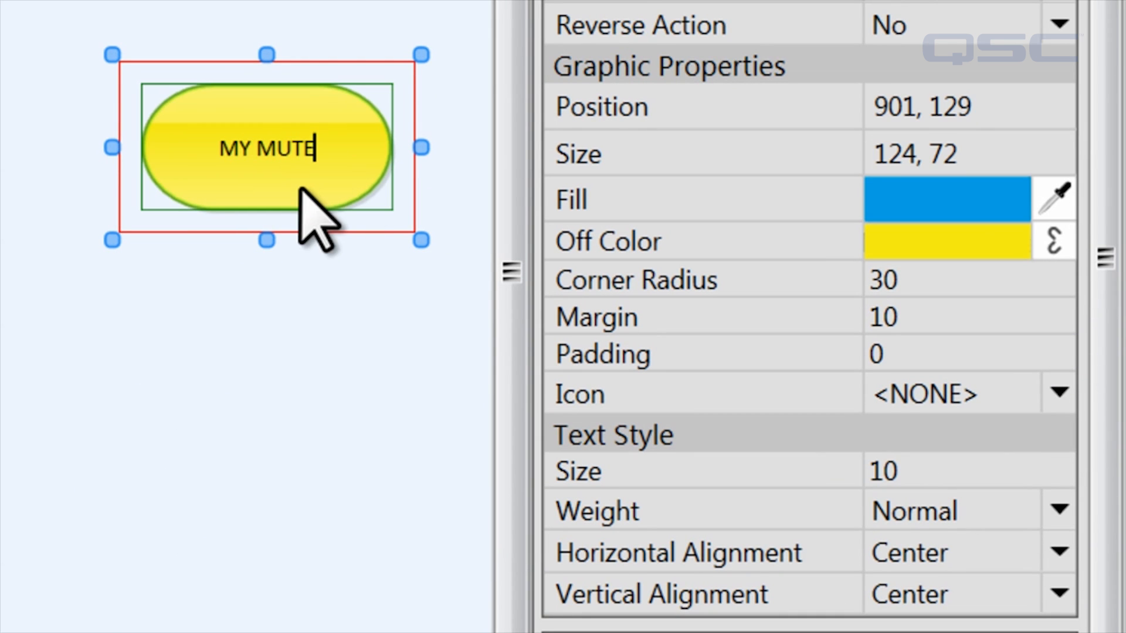
{"action": "left_click", "coordinate": [882, 471]}
{"action": "type", "text": "18"}
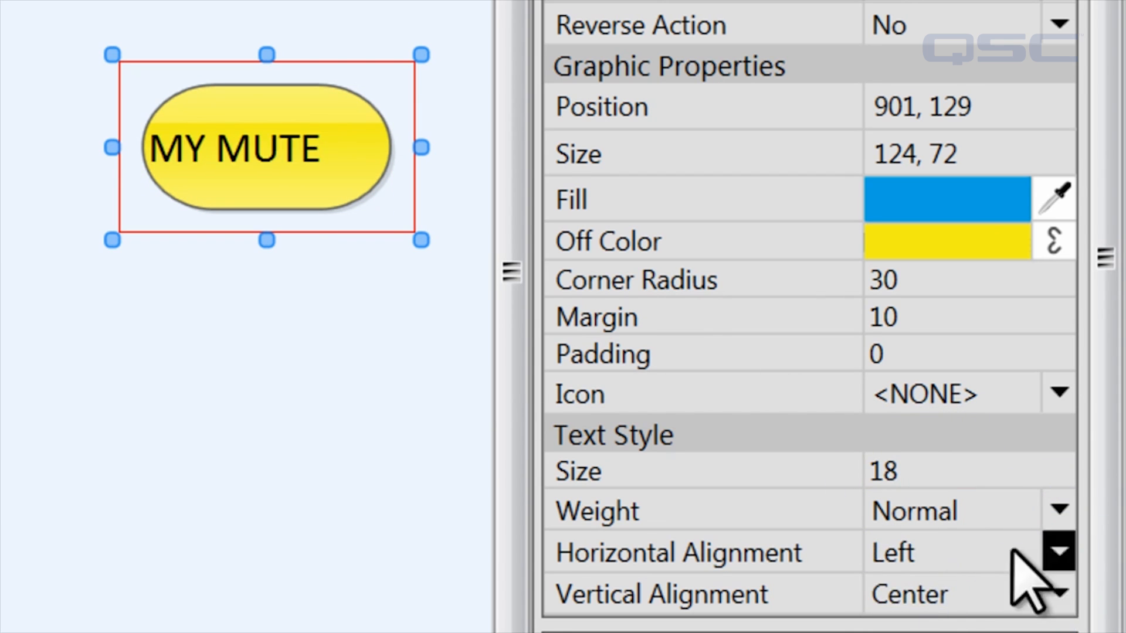
Make the label bold and keep Reverse Action set to No
{"action": "left_click", "coordinate": [1059, 510]}
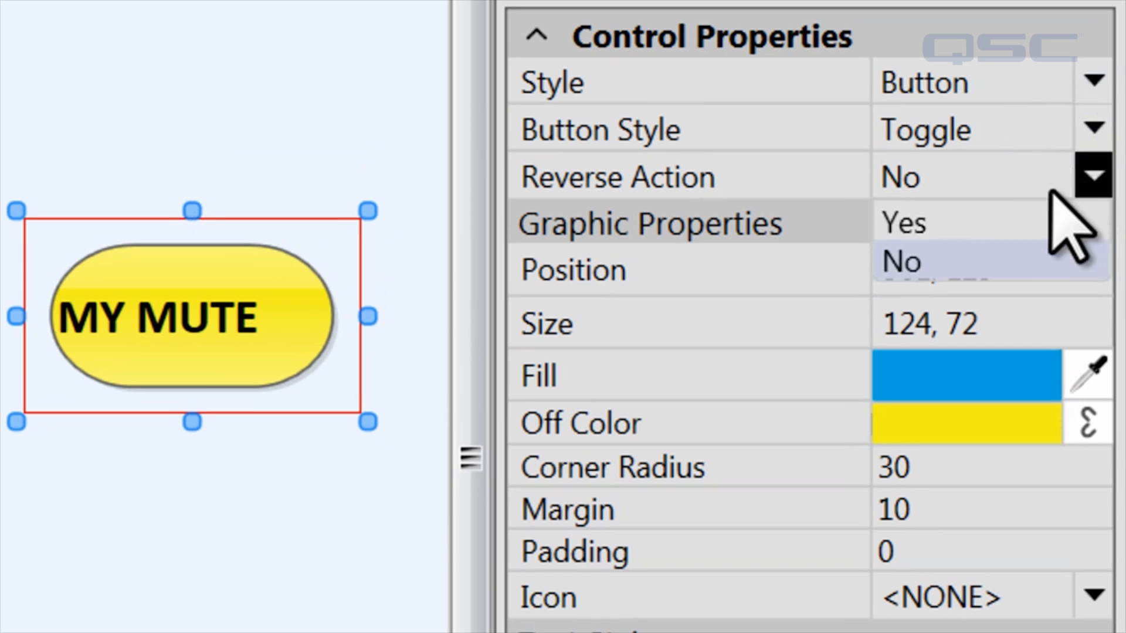
{"action": "left_click", "coordinate": [902, 223]}
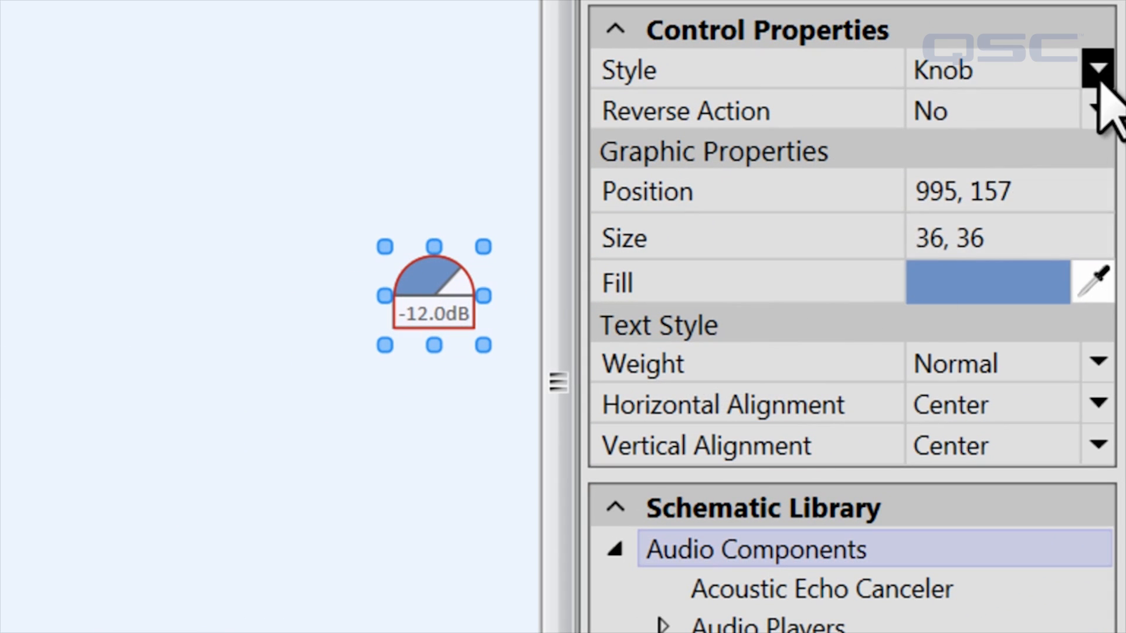
Change the -12.0dB knob's control style to Button
{"action": "left_click", "coordinate": [1096, 69]}
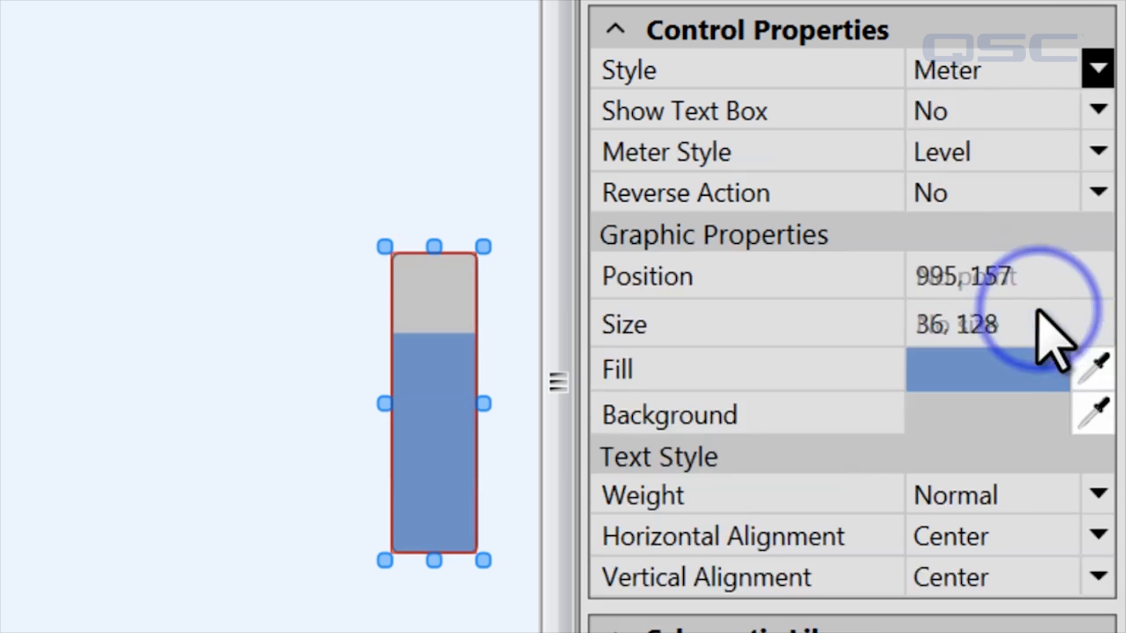
{"action": "left_click", "coordinate": [1096, 70]}
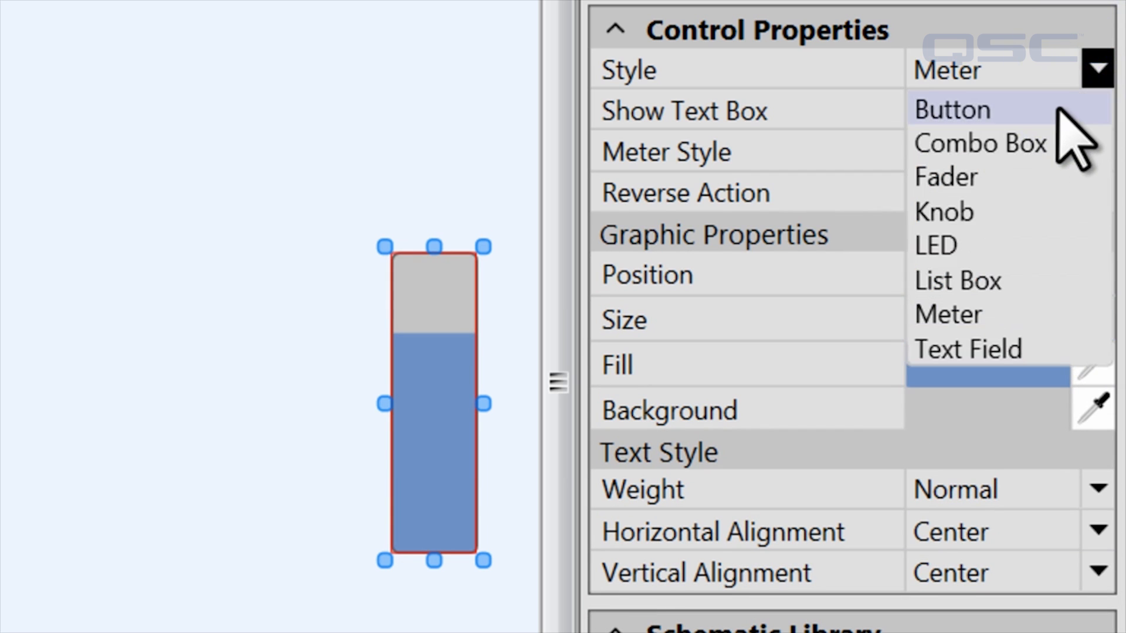
{"action": "left_click", "coordinate": [951, 108]}
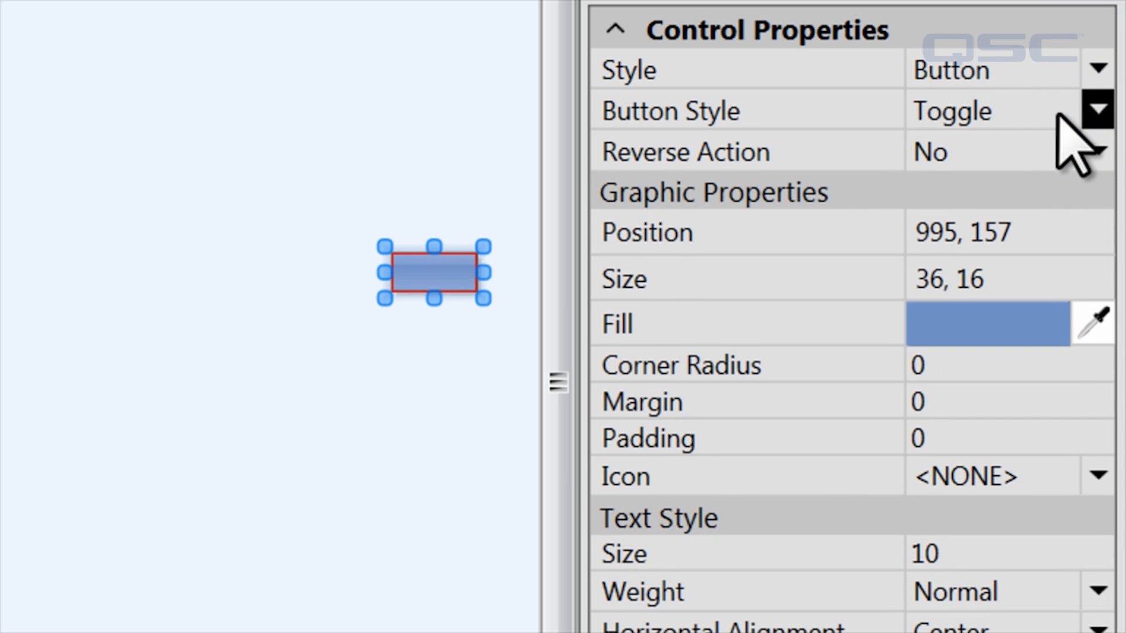
{"action": "mouse_move", "coordinate": [1070, 151]}
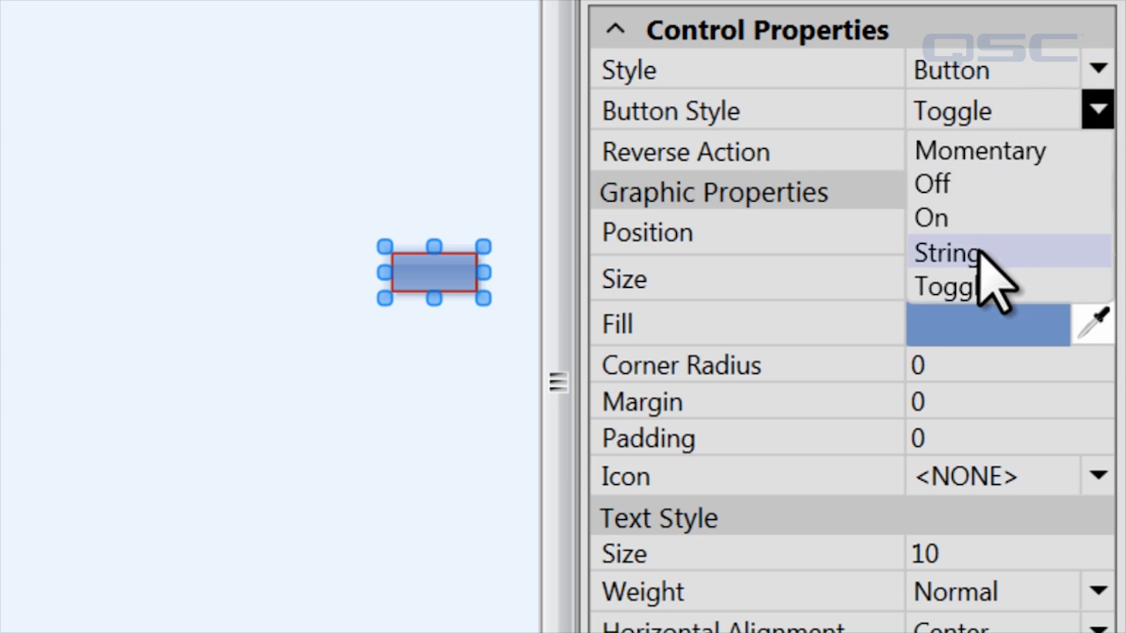
Set Button Style to String with button string '++1' and a contrast icon
{"action": "left_click", "coordinate": [943, 252]}
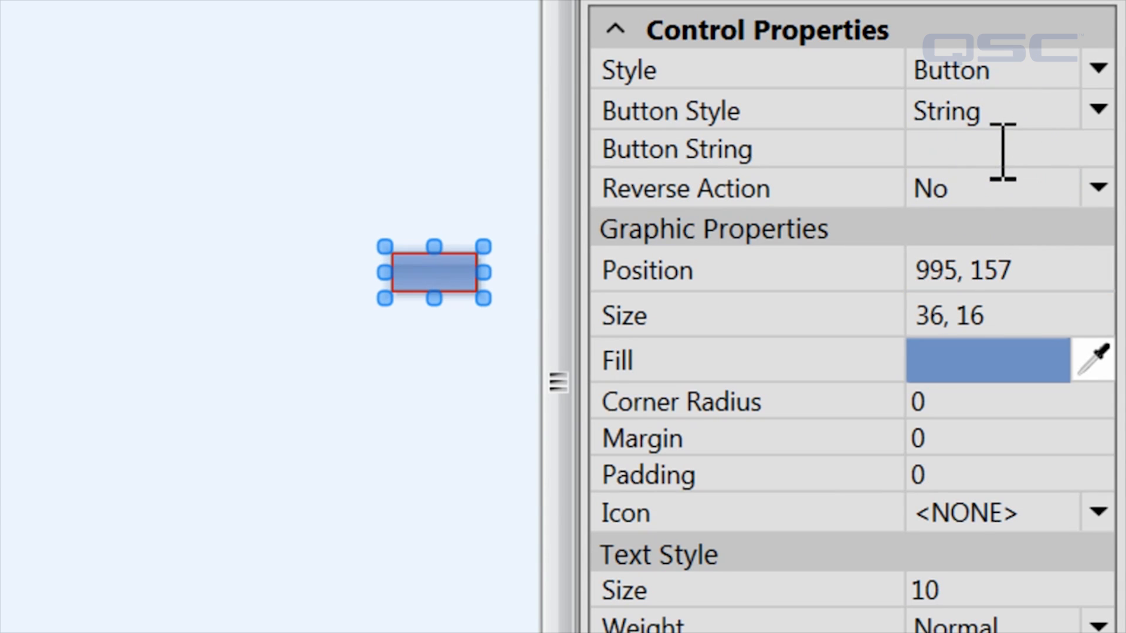
{"action": "type", "text": "++1"}
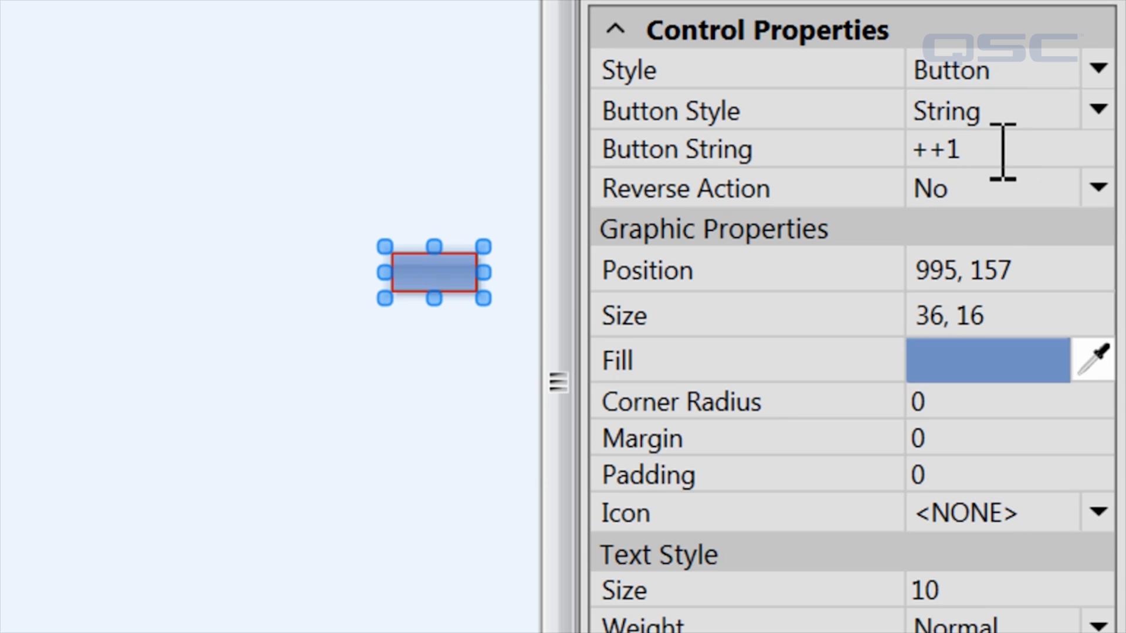
{"action": "key", "text": "f6"}
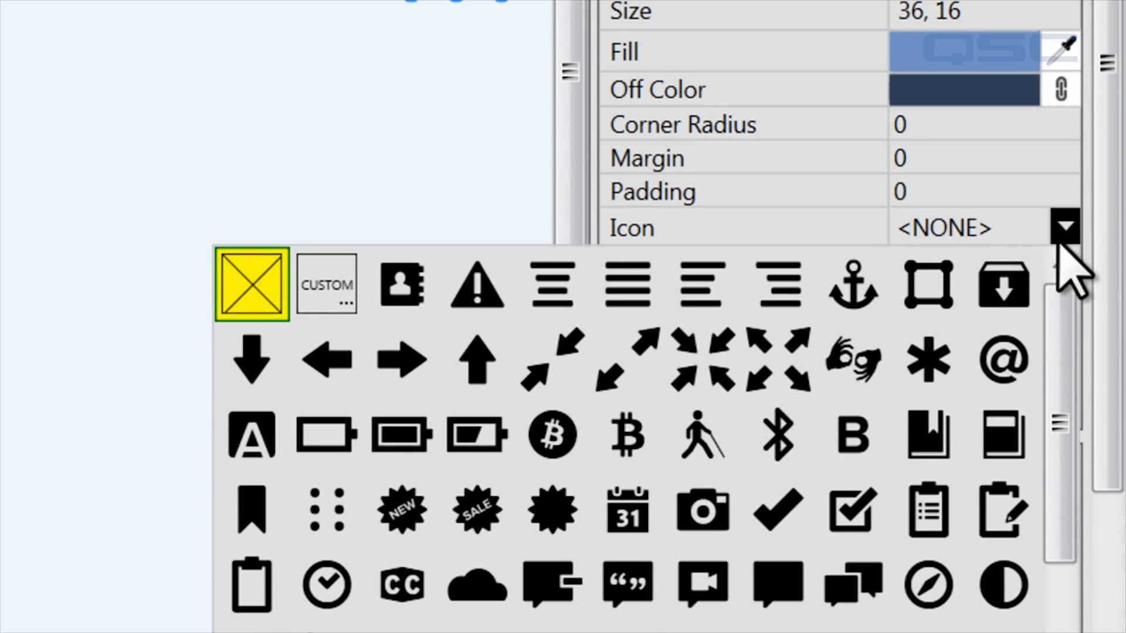
{"action": "left_click", "coordinate": [1002, 585]}
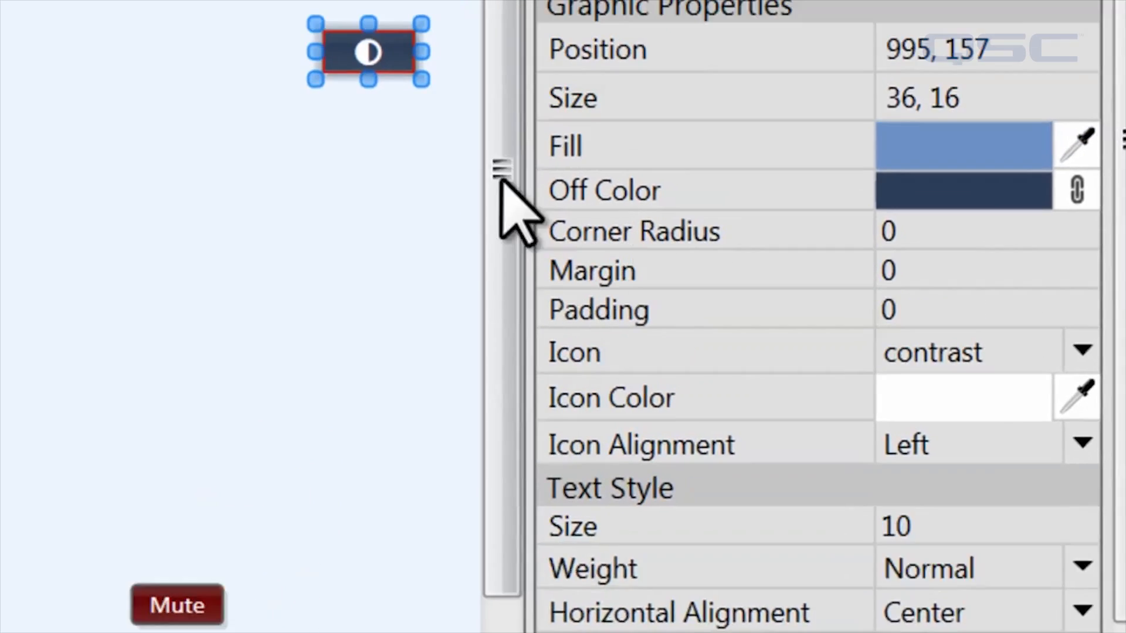